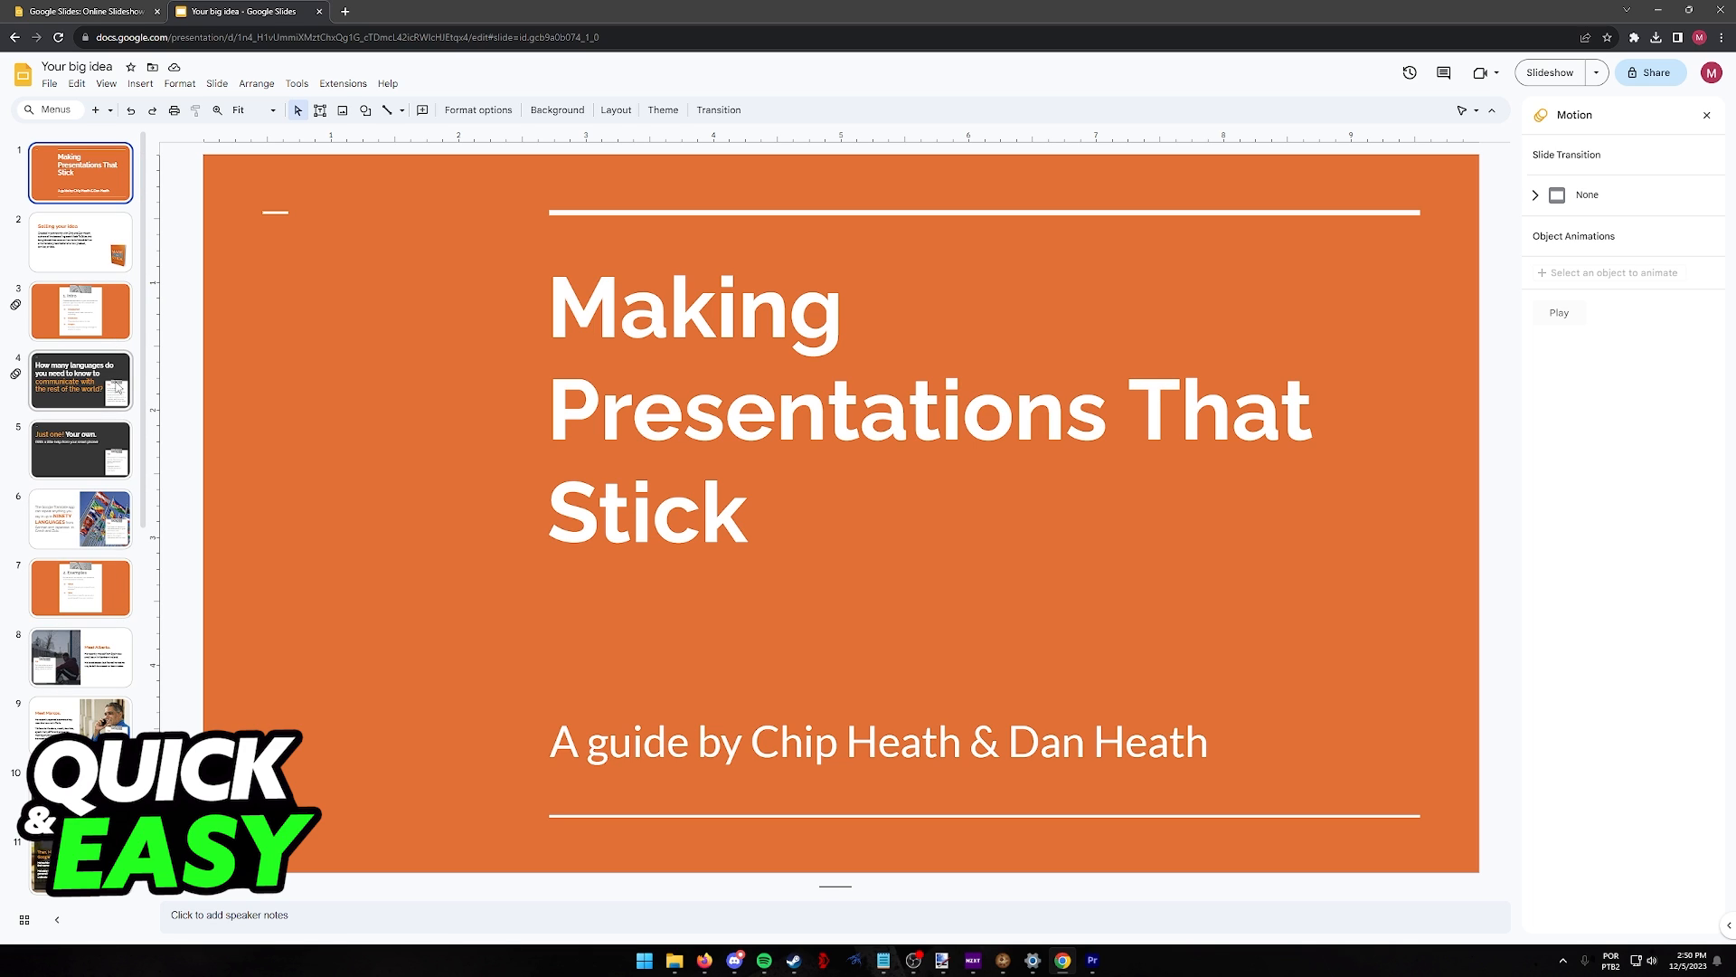
Step: Go to slide 6 (Google Translate), select the tape image, and close the Motion panel
{"action": "left_click", "coordinate": [80, 518]}
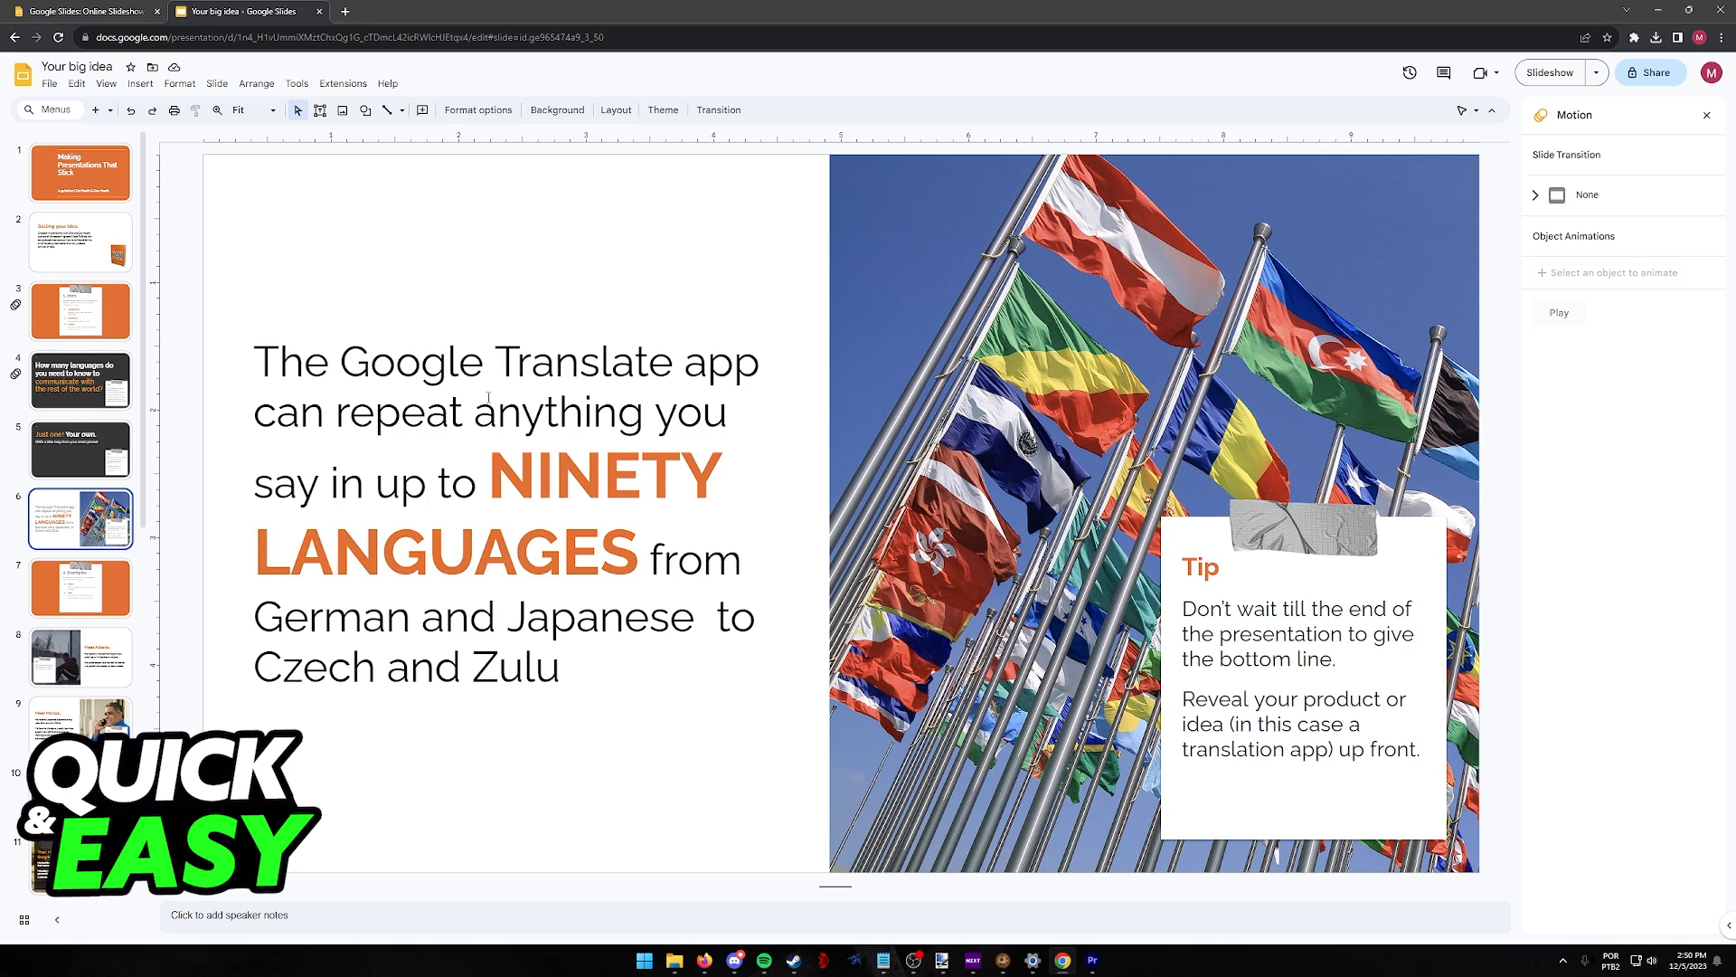
{"action": "left_click", "coordinate": [1299, 532]}
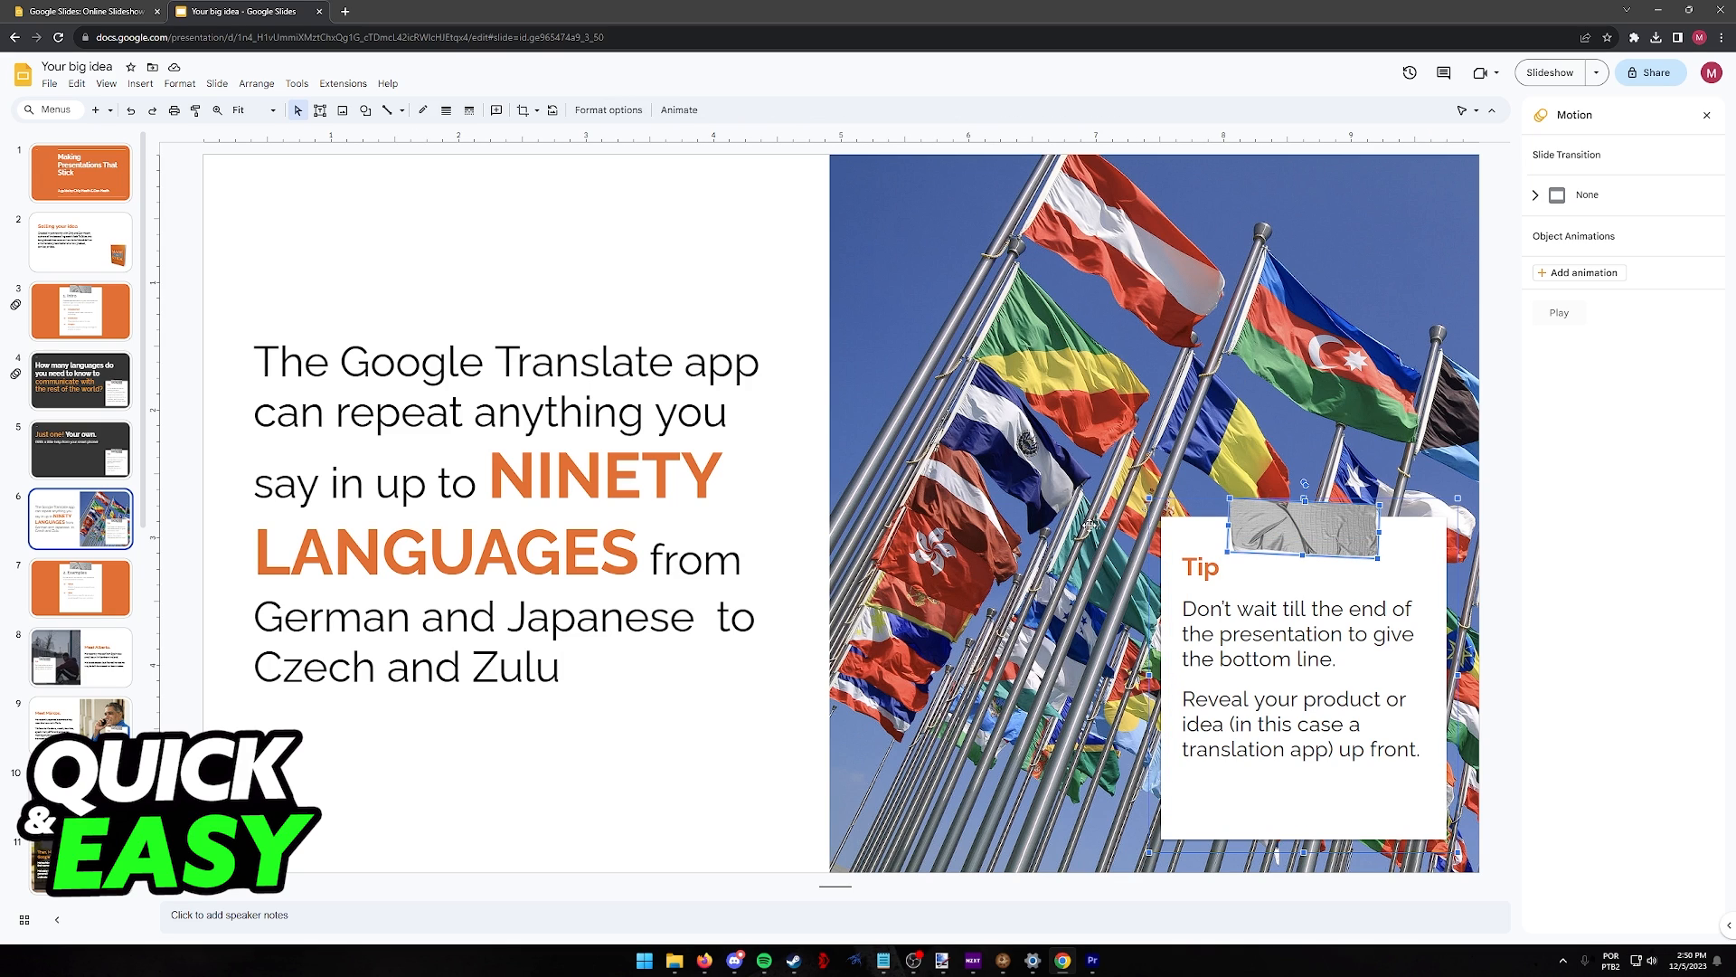
{"action": "left_click", "coordinate": [1074, 453]}
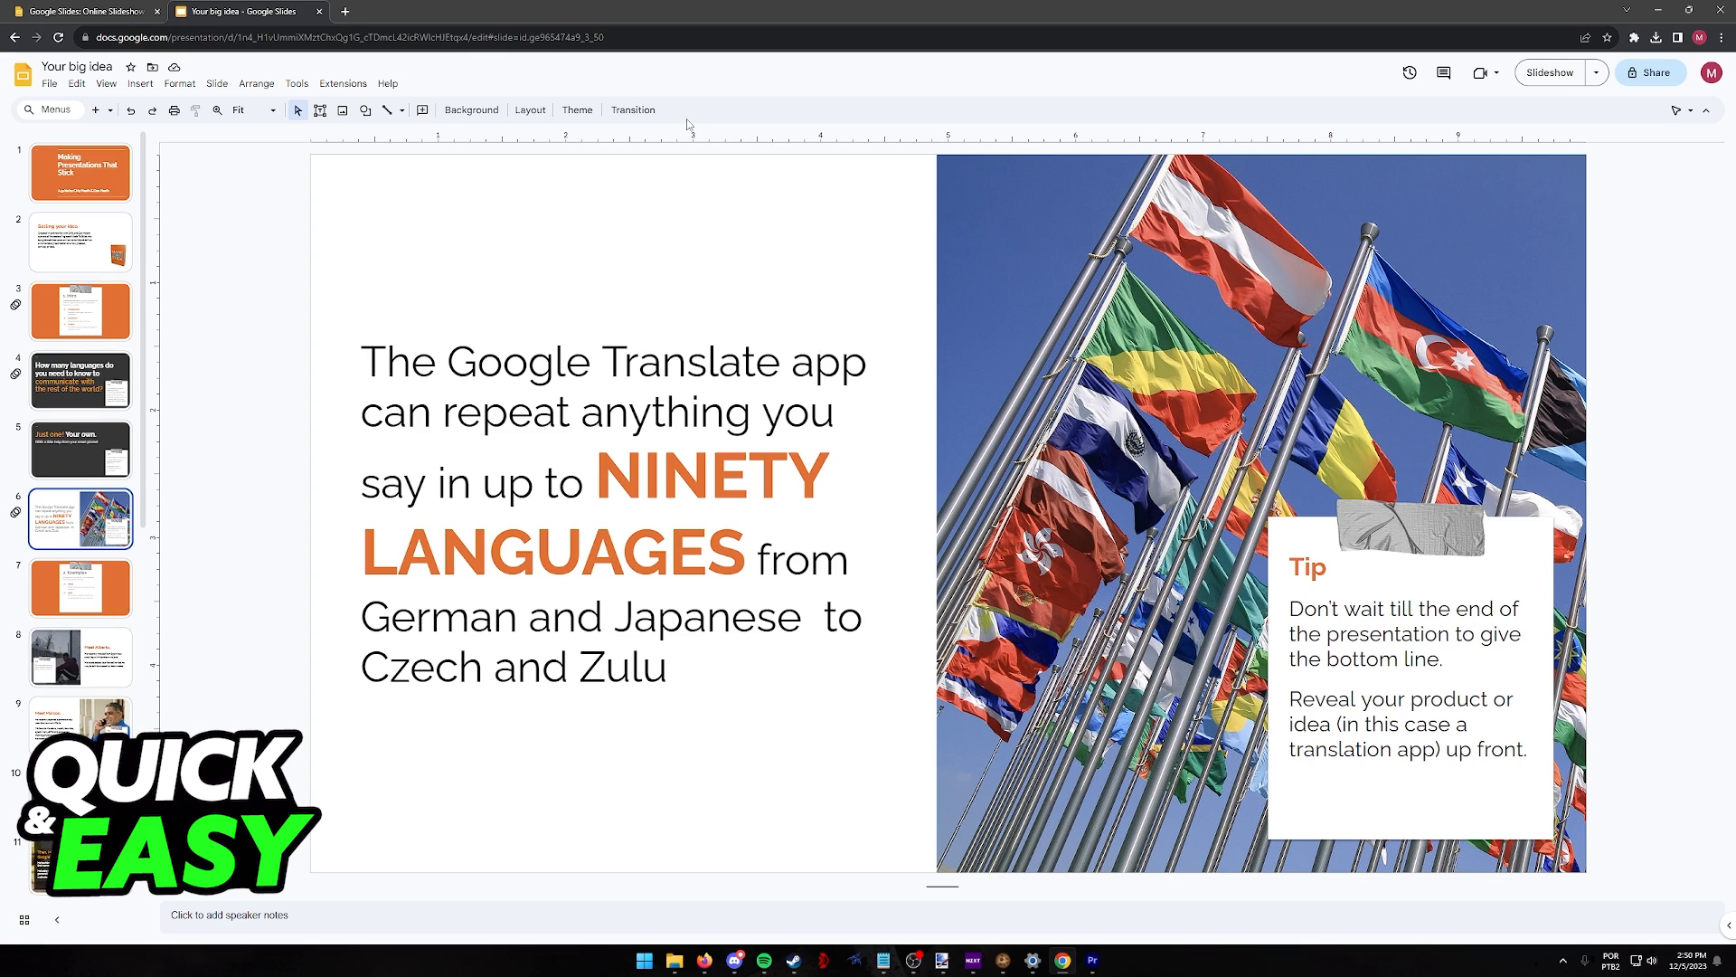
Step: Reopen the Motion panel via View, select the flags photo, and expand Slide Transition (None)
{"action": "left_click", "coordinate": [633, 109]}
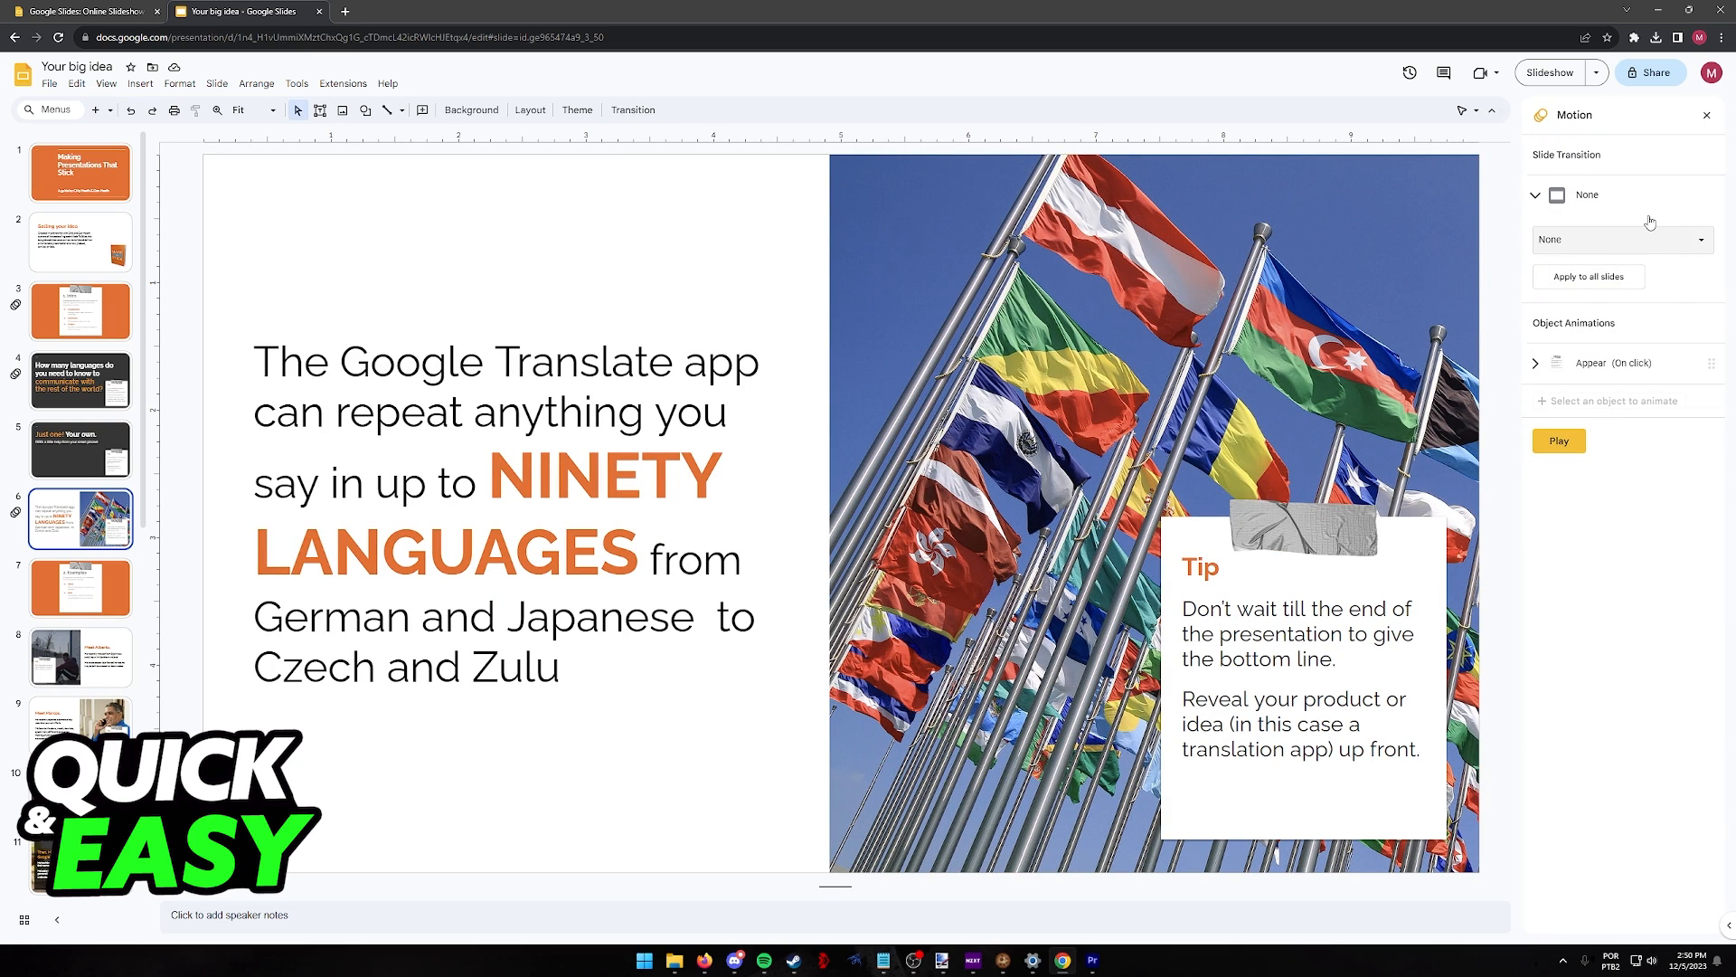
{"action": "left_click", "coordinate": [1096, 293]}
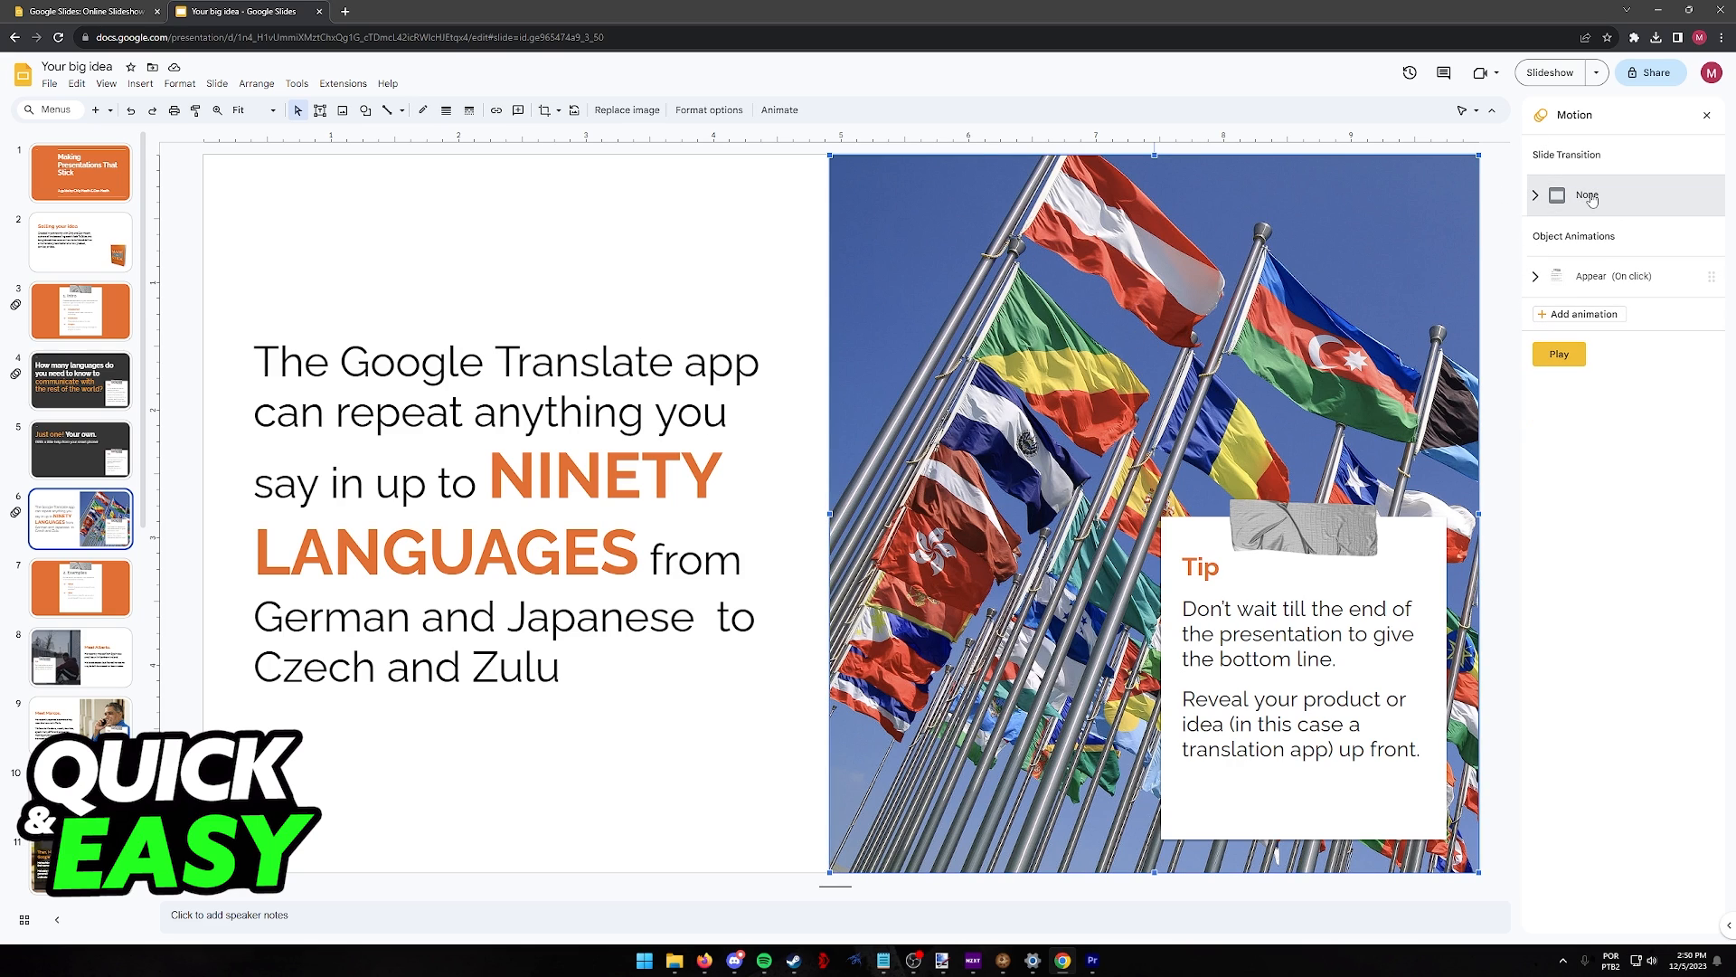
{"action": "left_click", "coordinate": [1536, 195]}
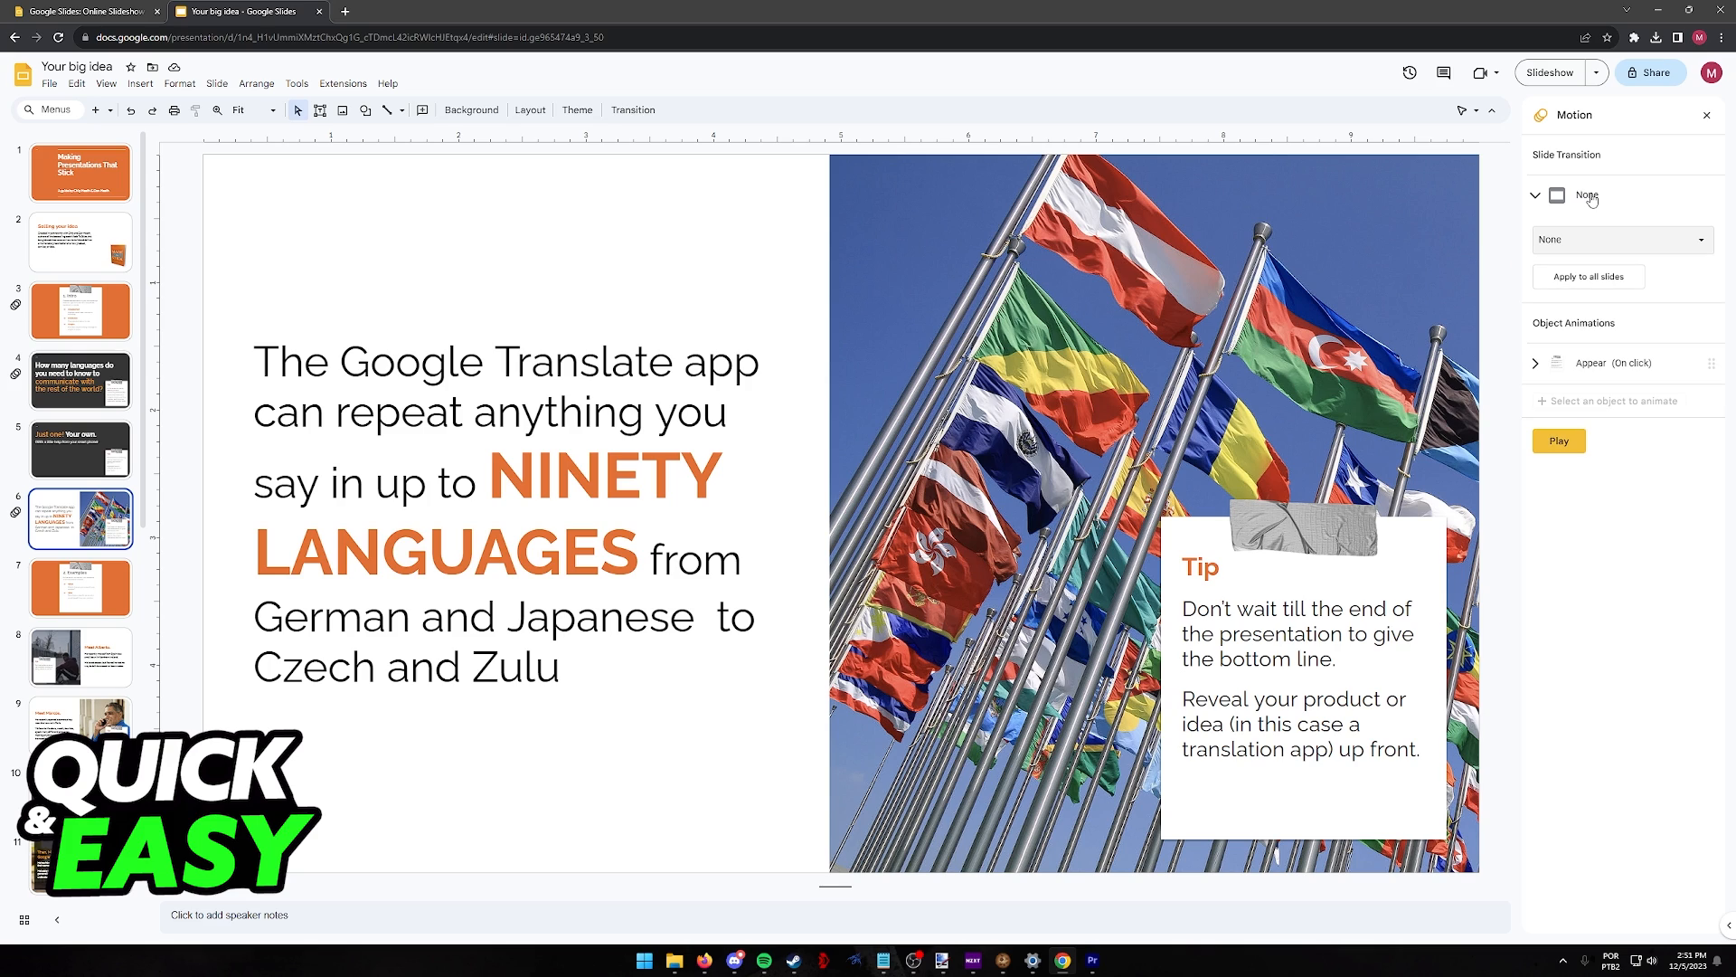
{"action": "mouse_move", "coordinate": [772, 443]}
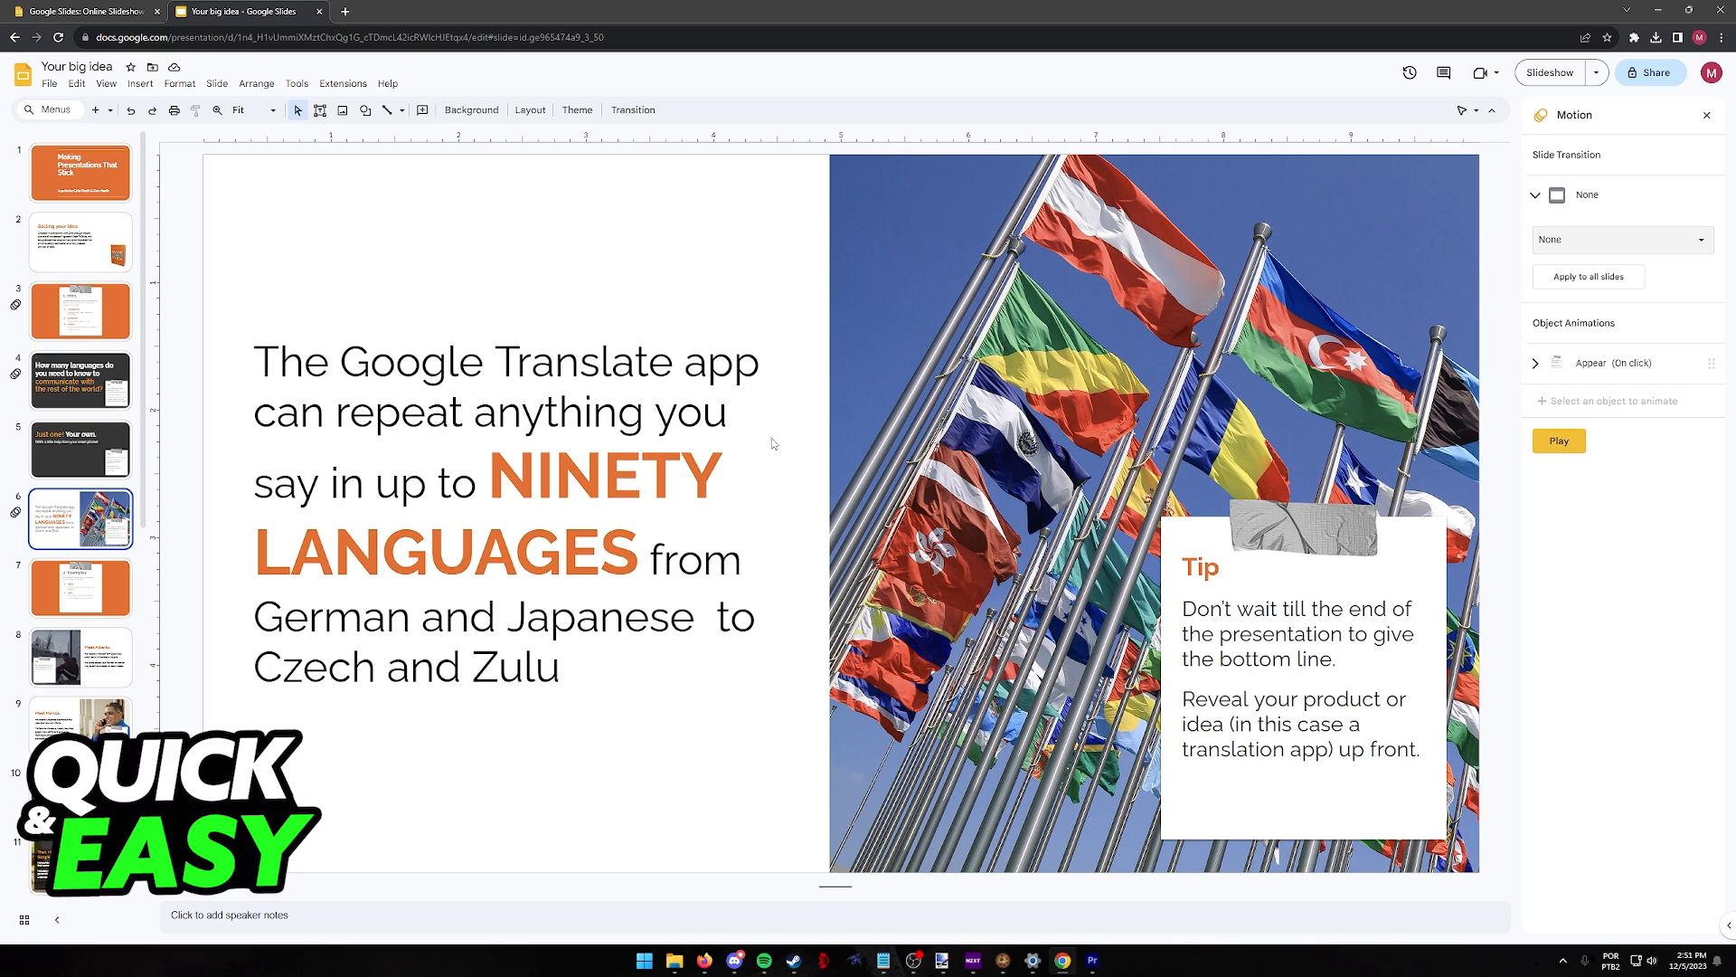
Step: Set the slide transition to Dissolve, then switch to the Intro slide (slide 3)
{"action": "left_click", "coordinate": [1622, 239]}
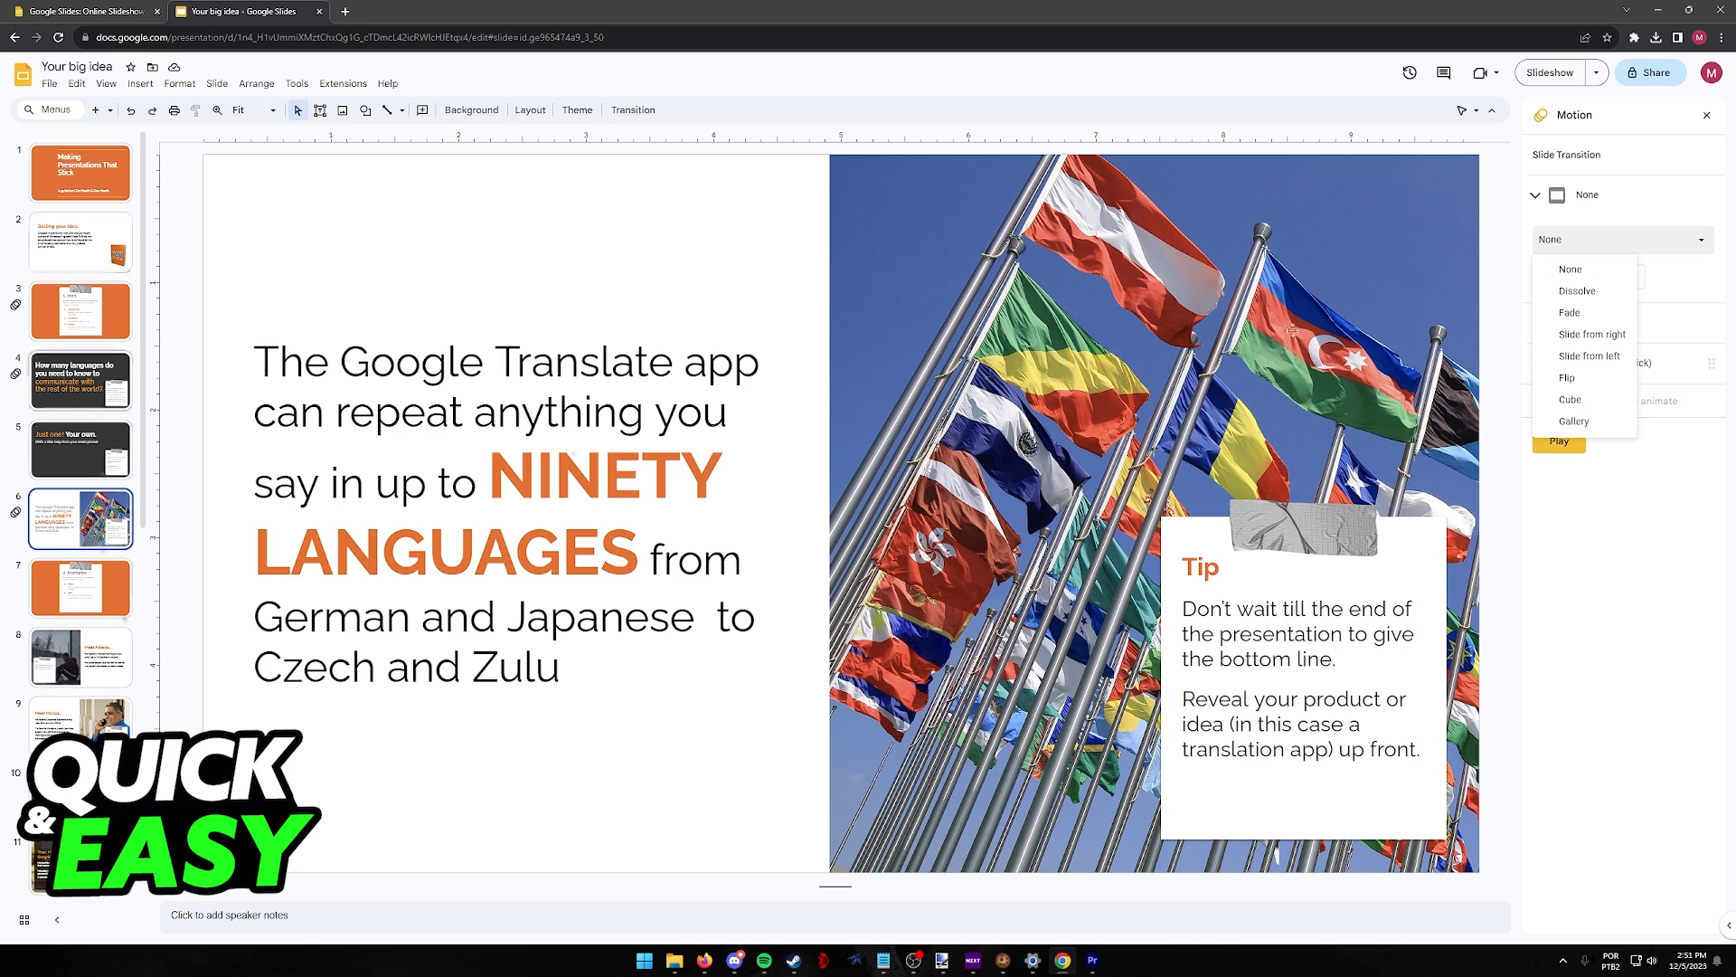
{"action": "mouse_move", "coordinate": [1566, 376]}
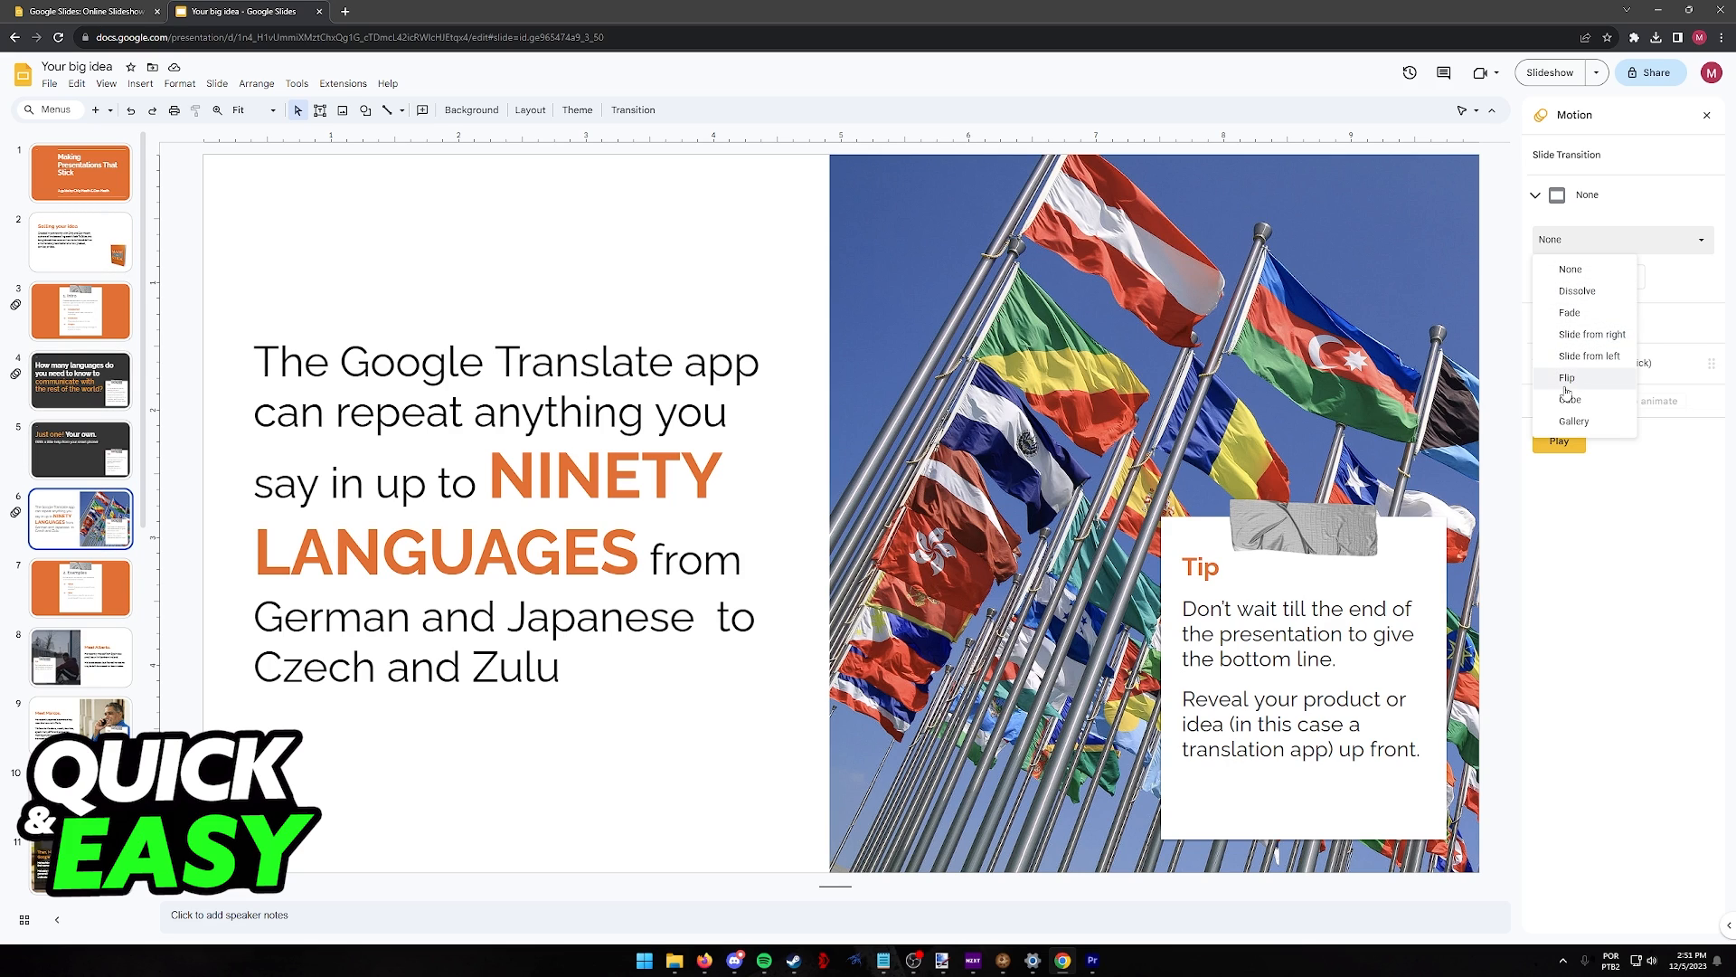
{"action": "left_click", "coordinate": [1576, 289]}
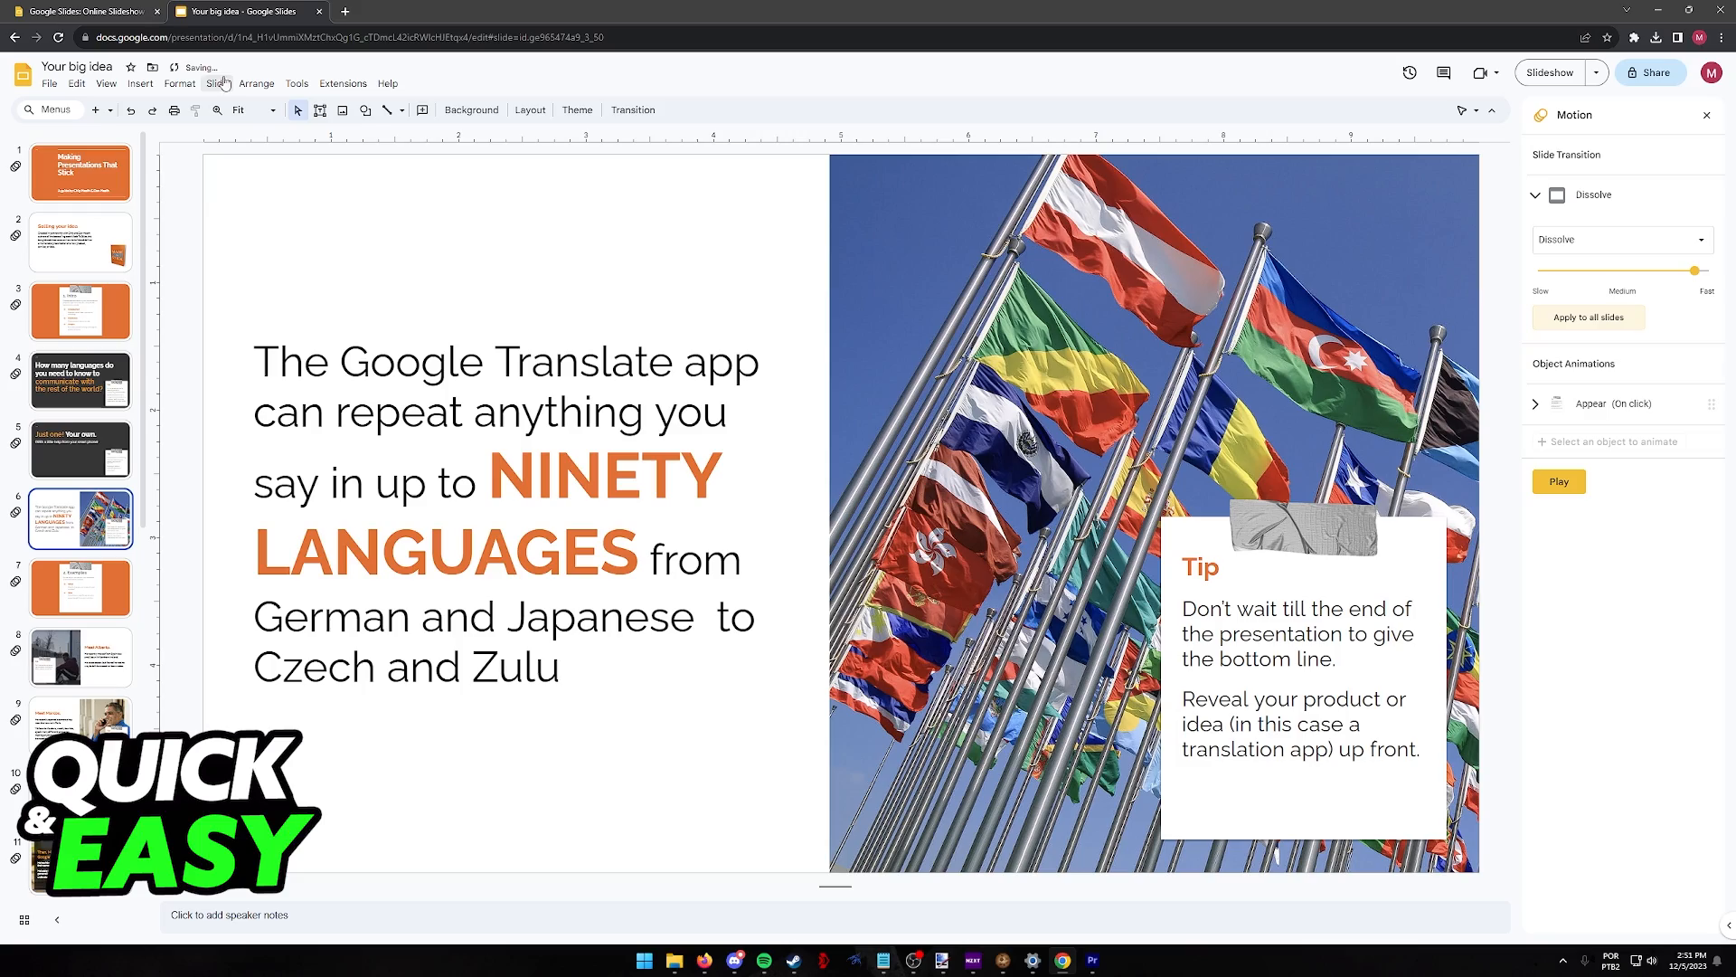
{"action": "left_click", "coordinate": [1559, 72]}
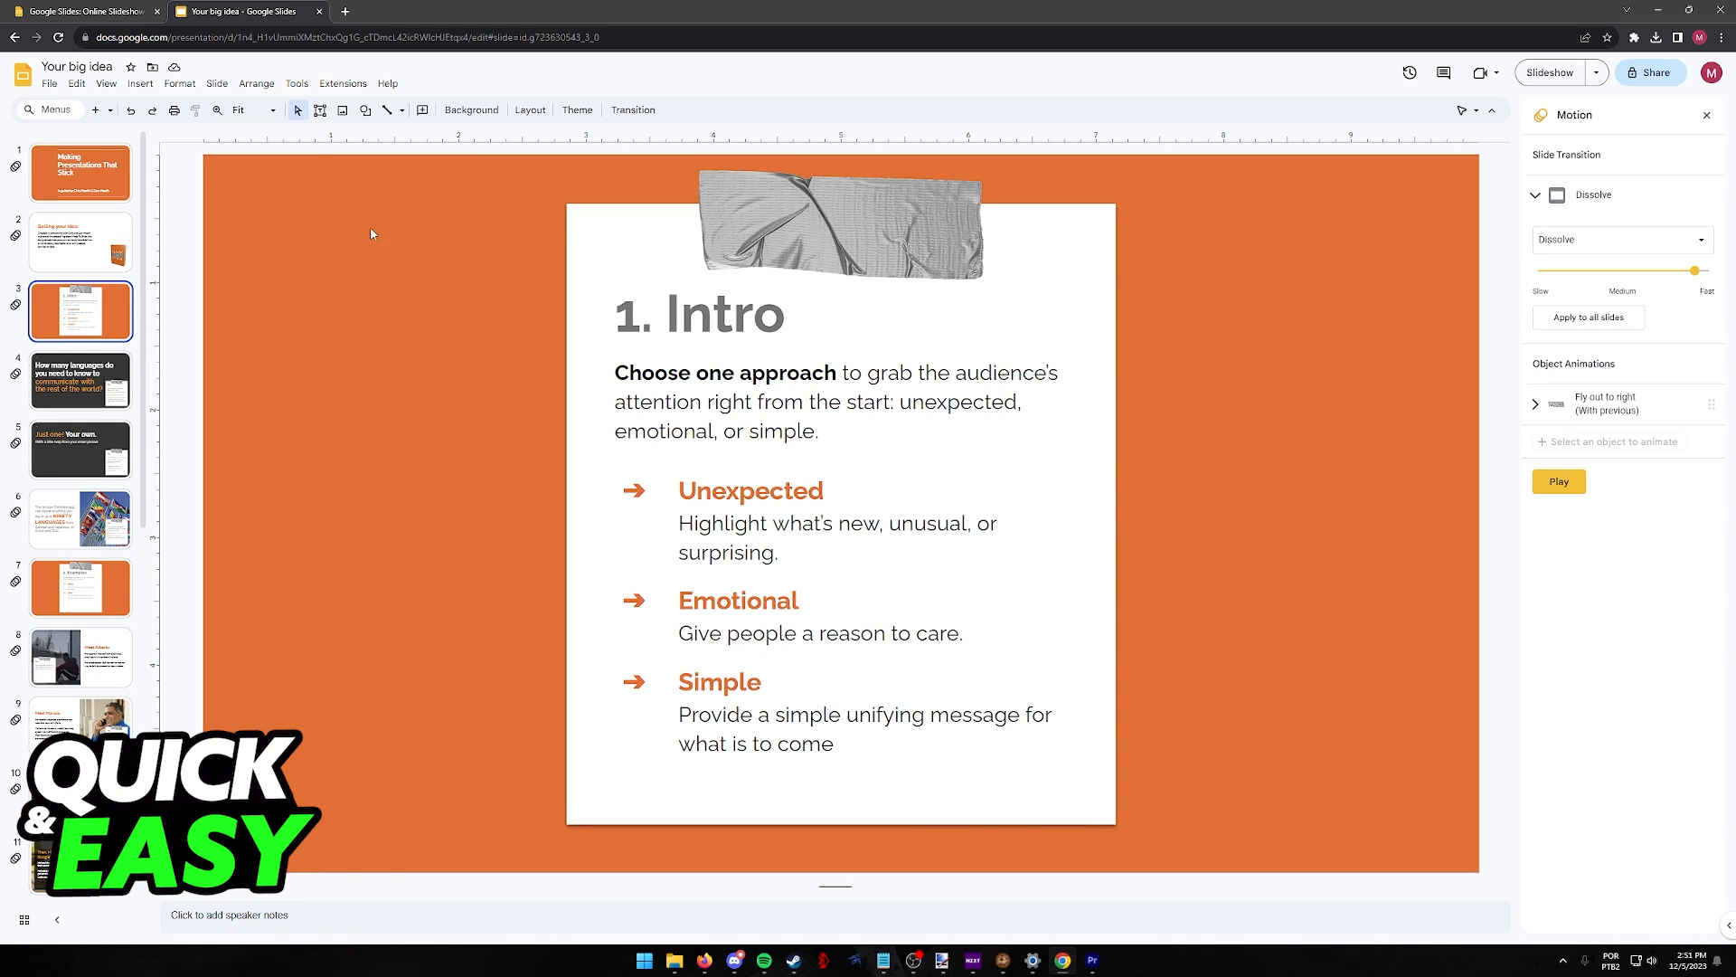
Step: Change the slide 6 tip box animation from Appear to Fly in from right, on click
{"action": "left_click", "coordinate": [79, 517]}
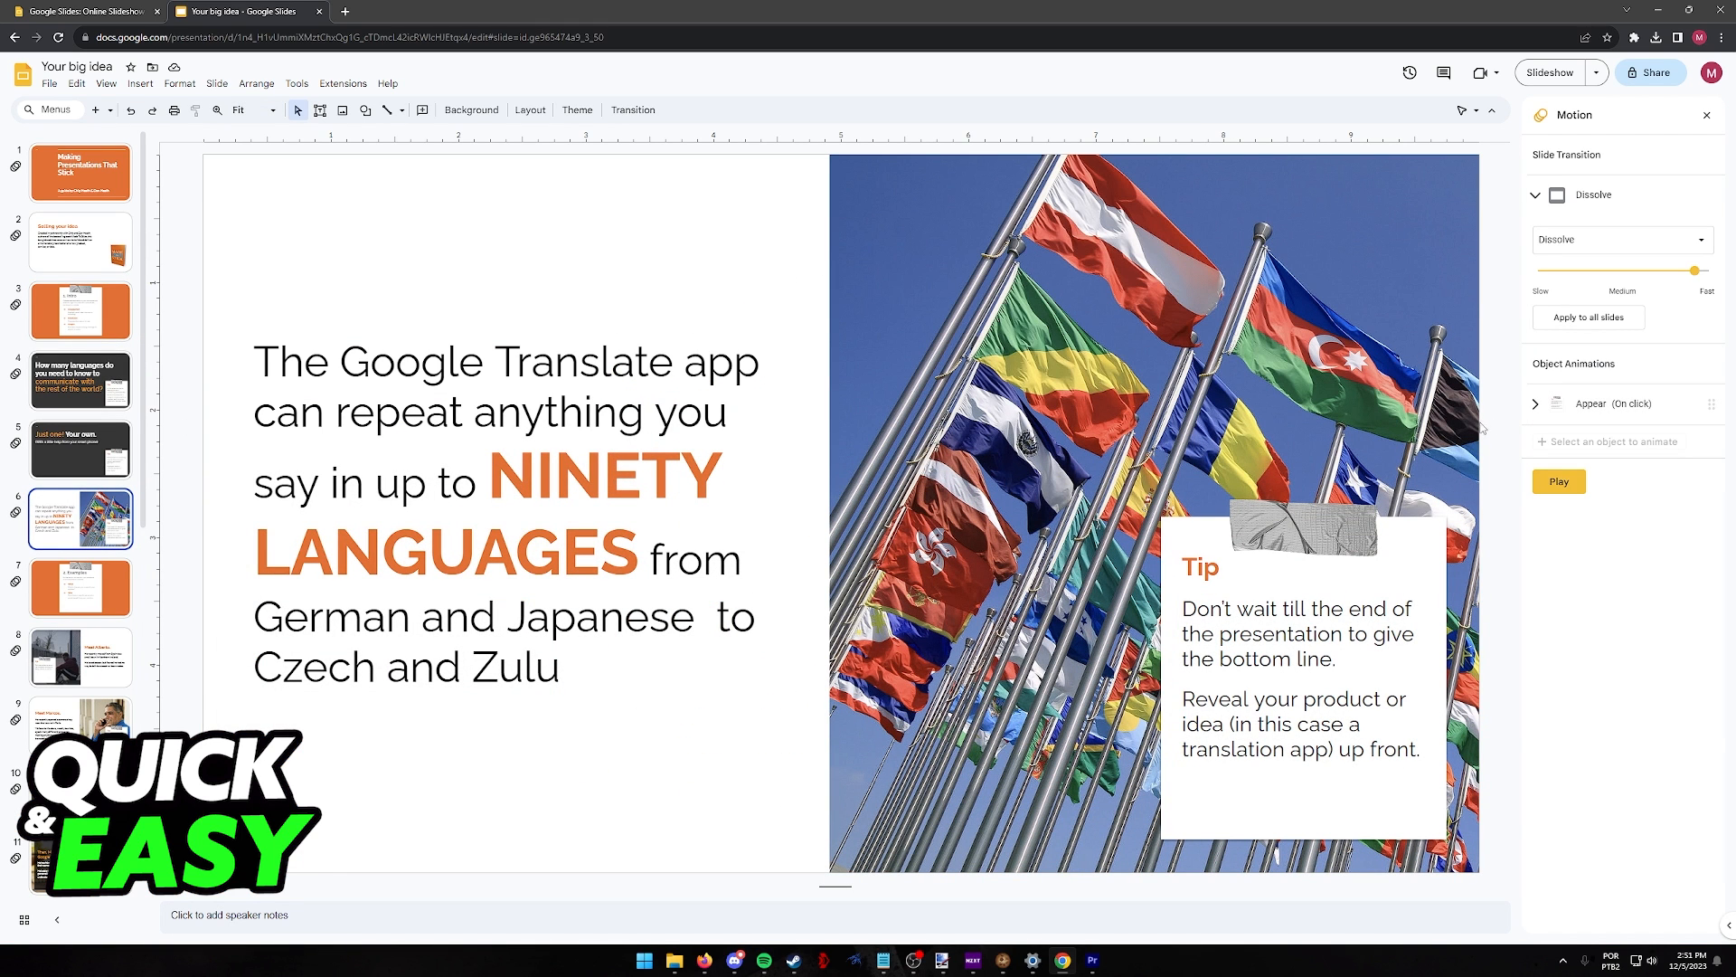
{"action": "left_click", "coordinate": [1535, 195]}
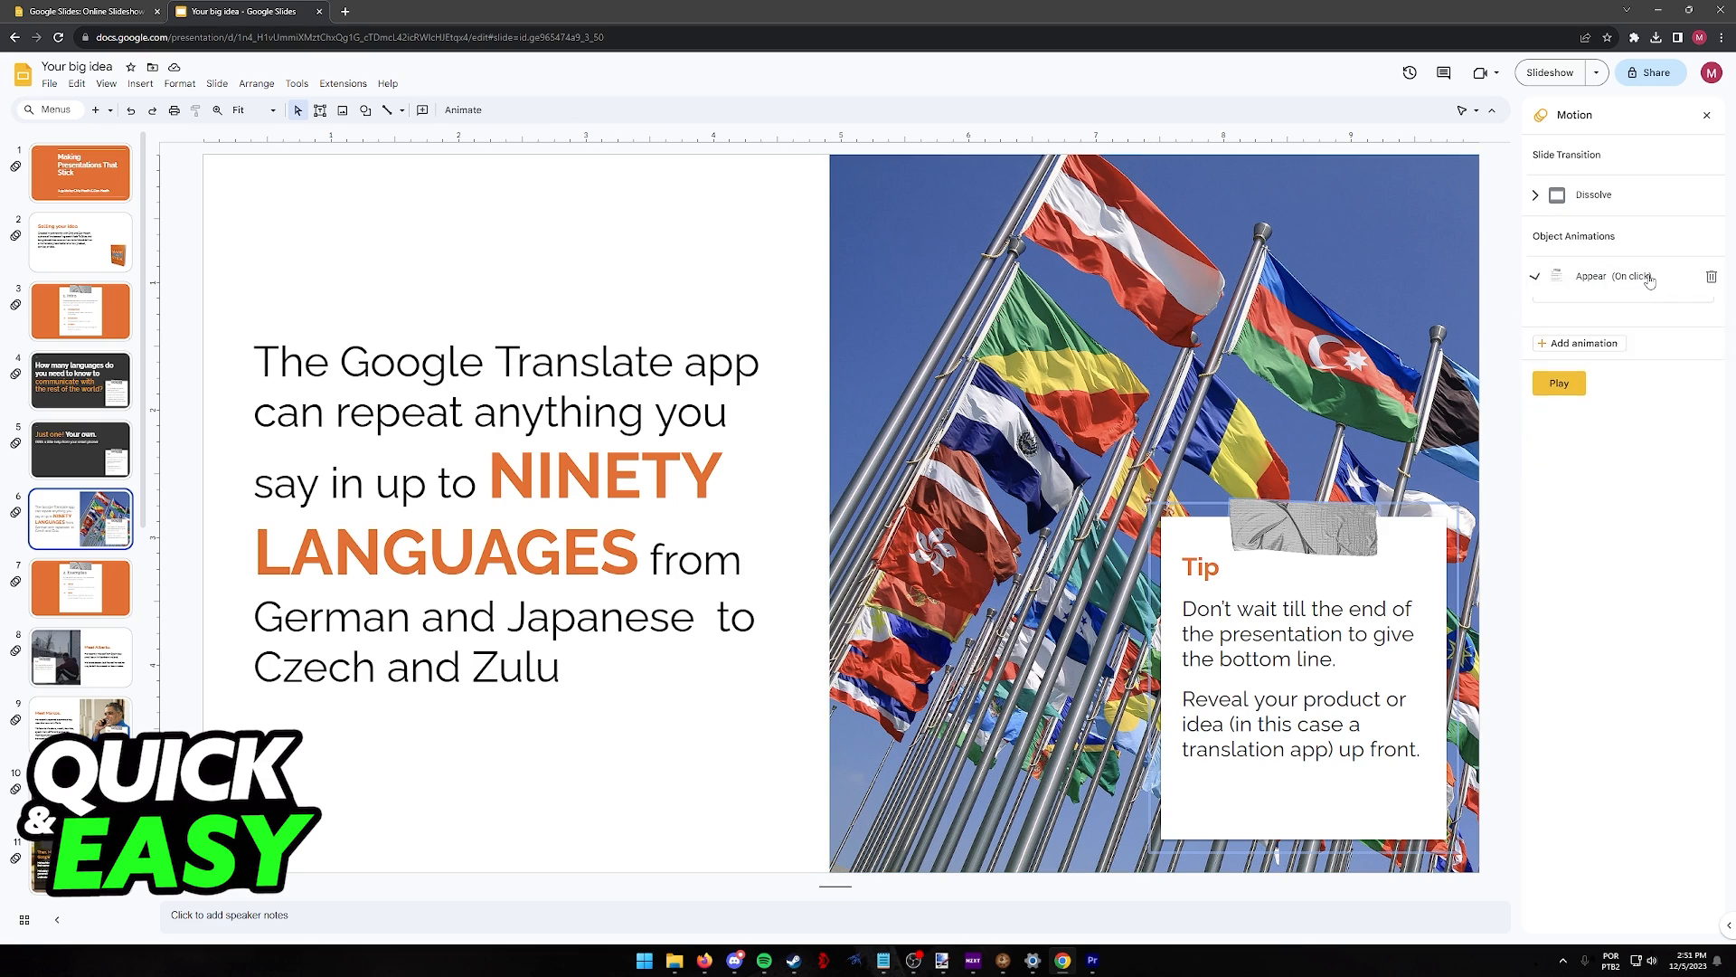
{"action": "left_click", "coordinate": [1622, 238]}
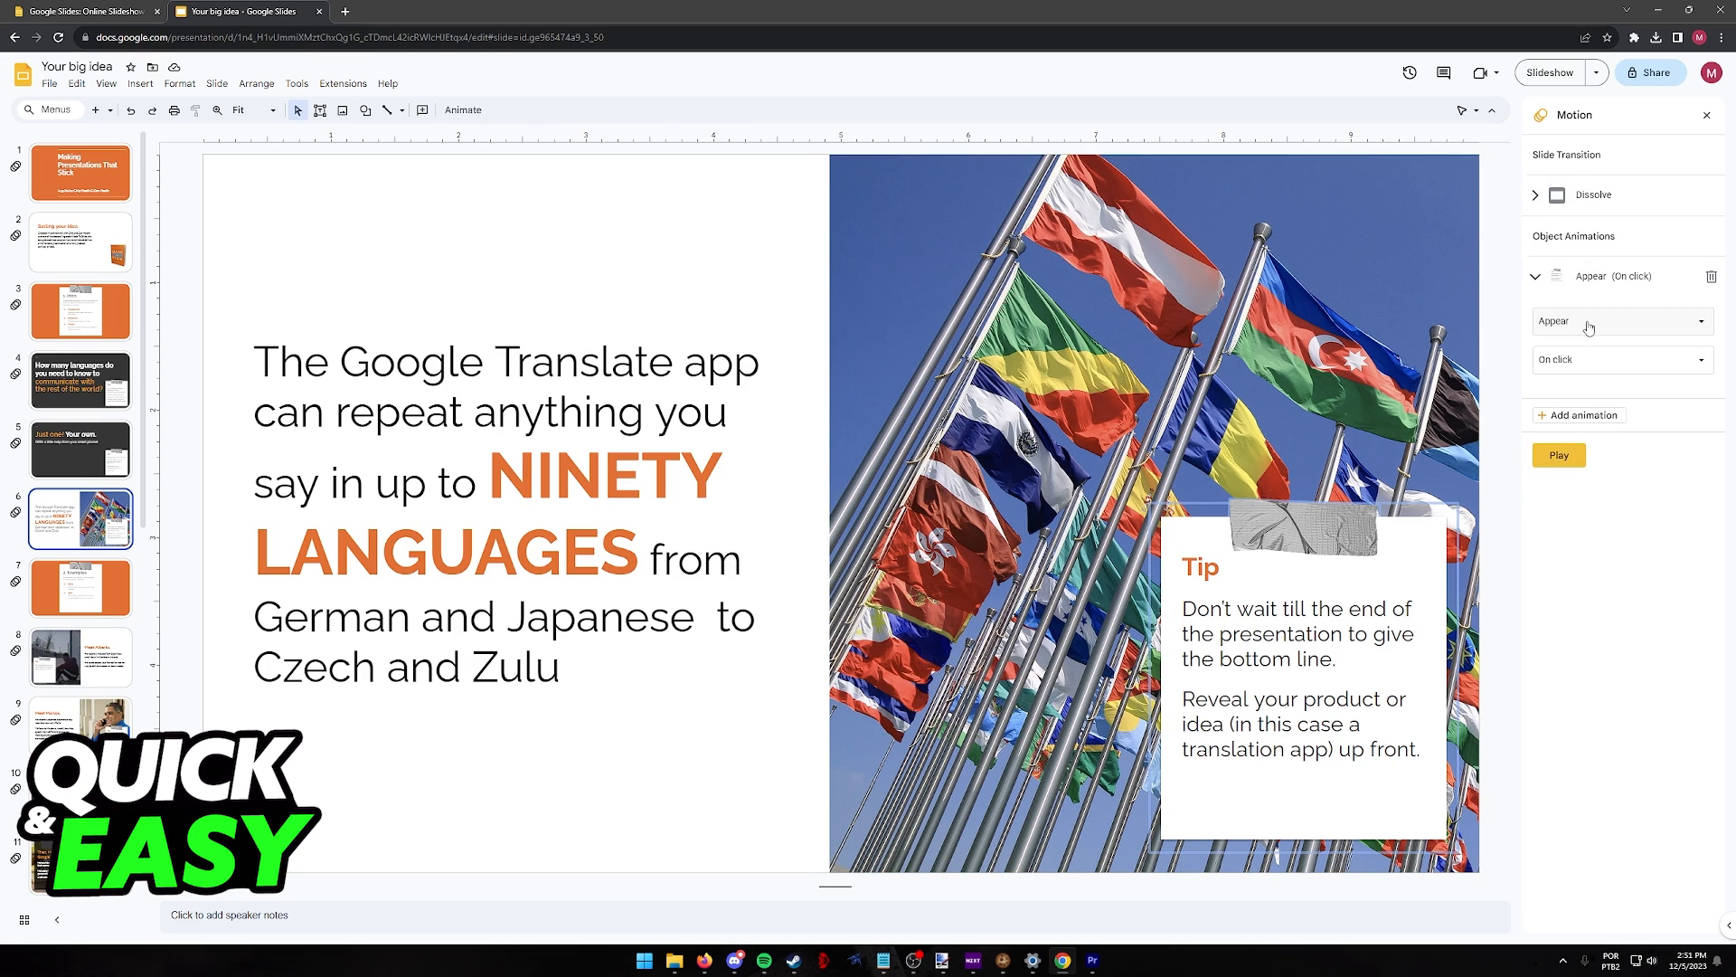
{"action": "left_click", "coordinate": [1620, 322]}
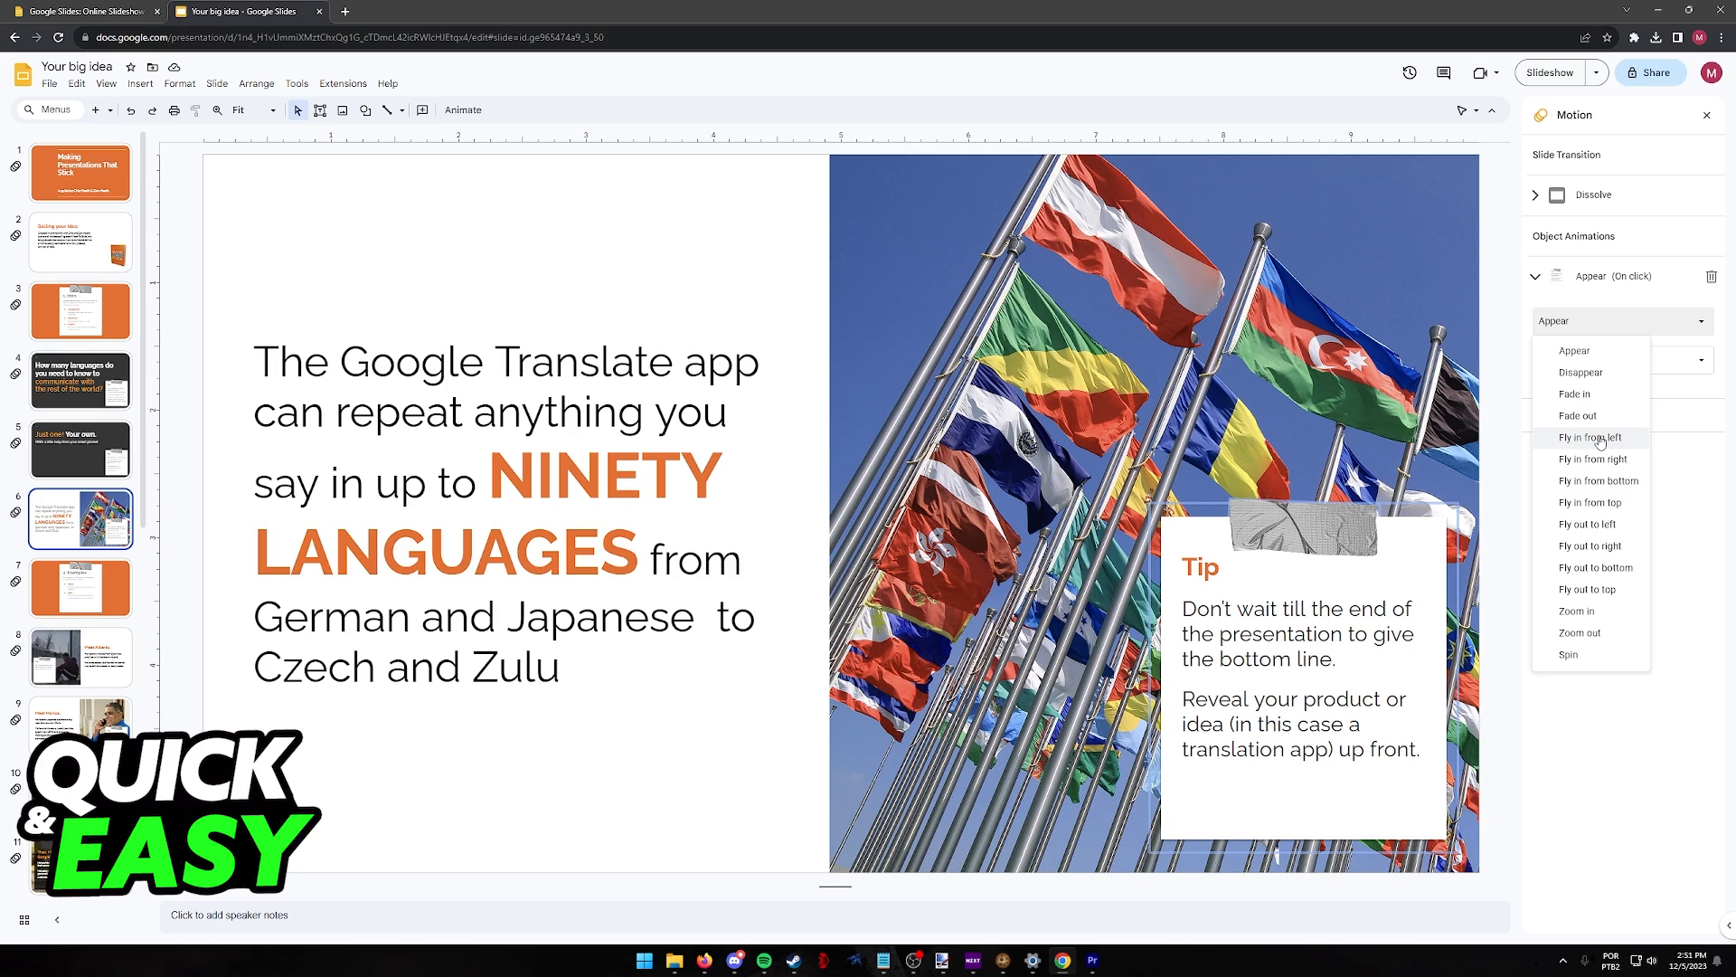
{"action": "mouse_move", "coordinate": [1522, 431]}
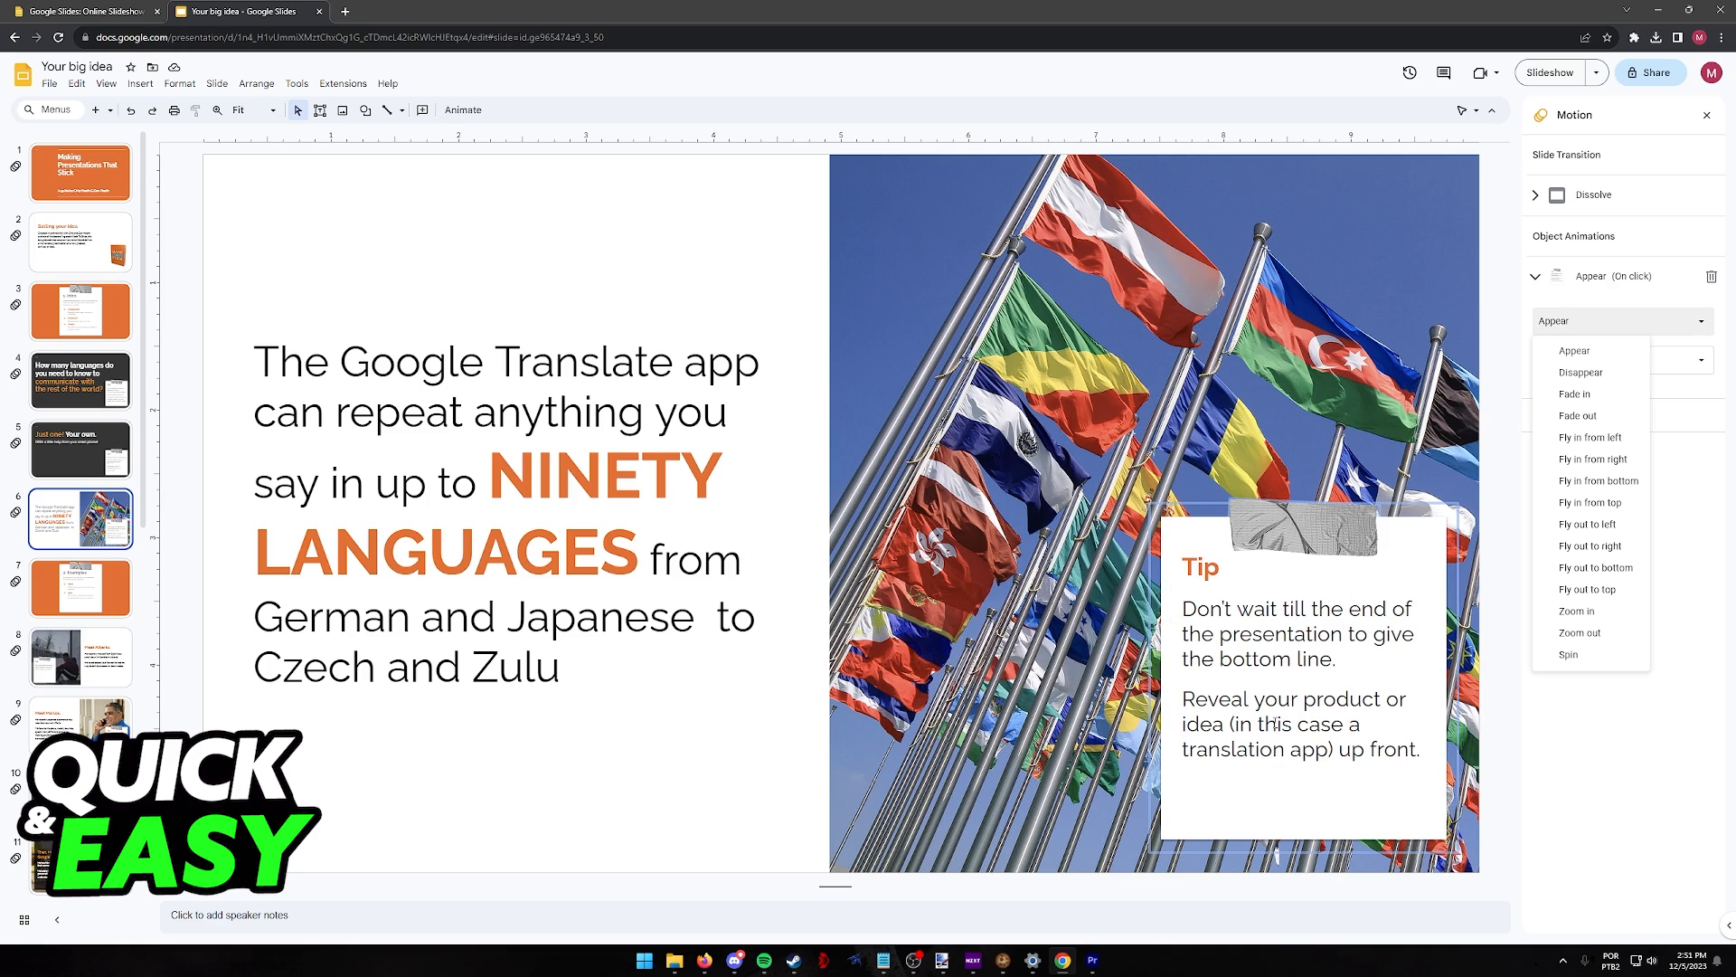
{"action": "mouse_move", "coordinate": [1592, 546]}
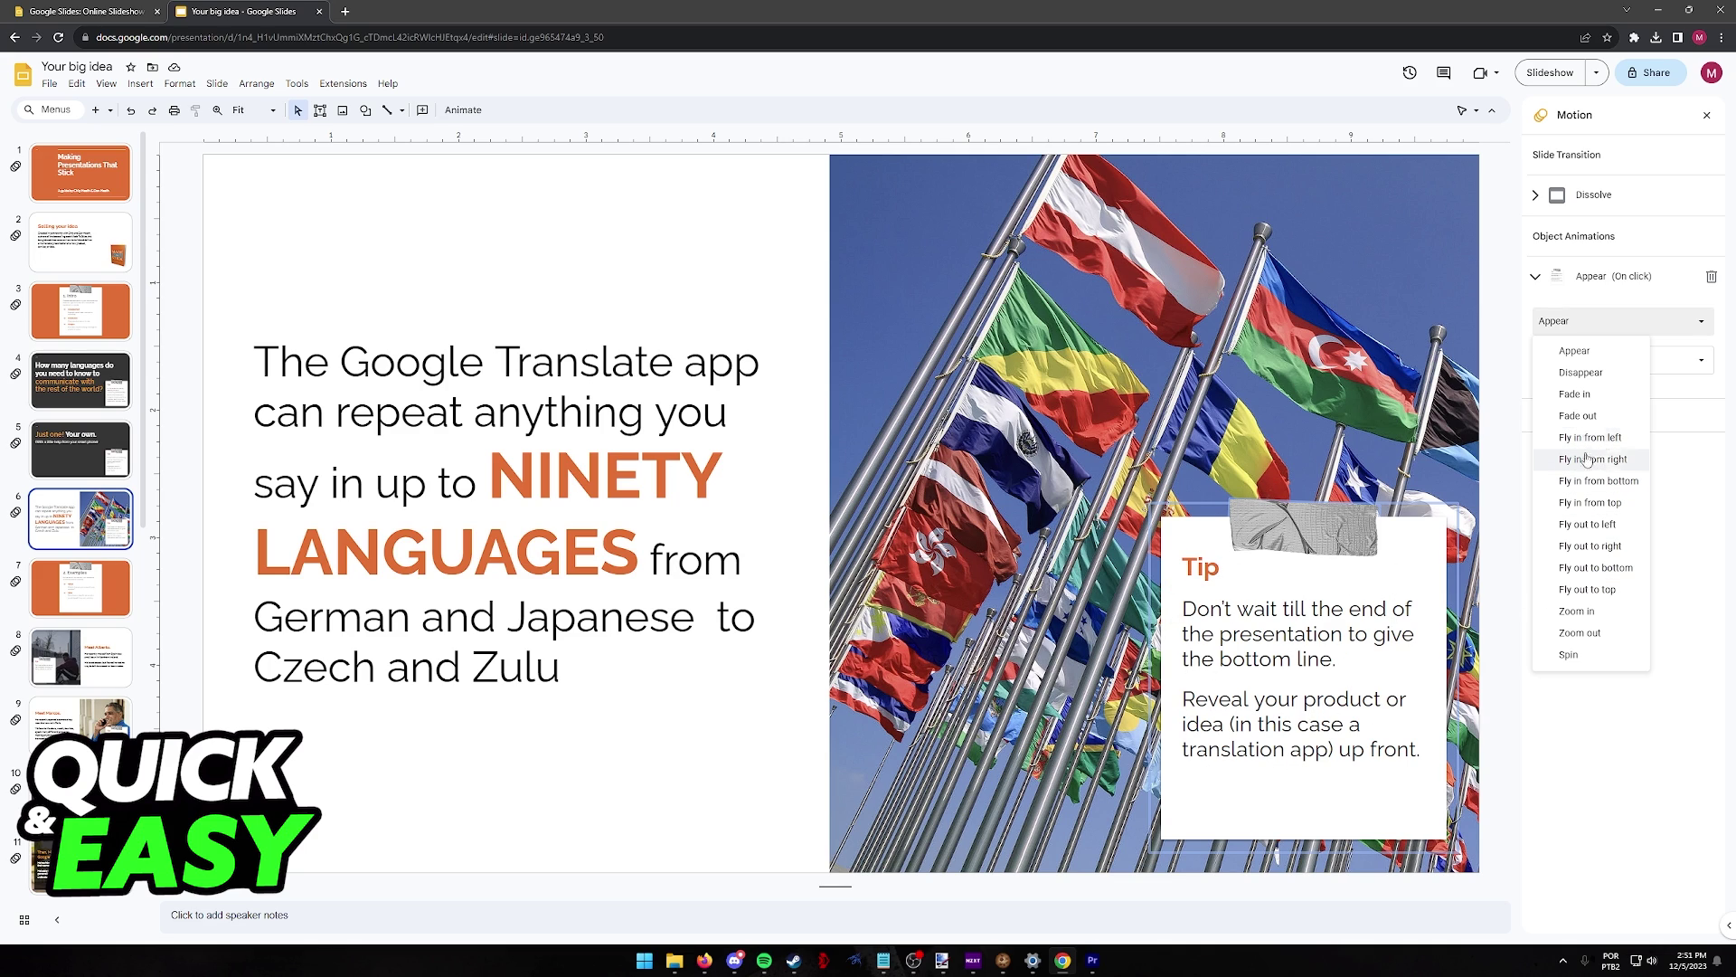
{"action": "left_click", "coordinate": [1592, 459]}
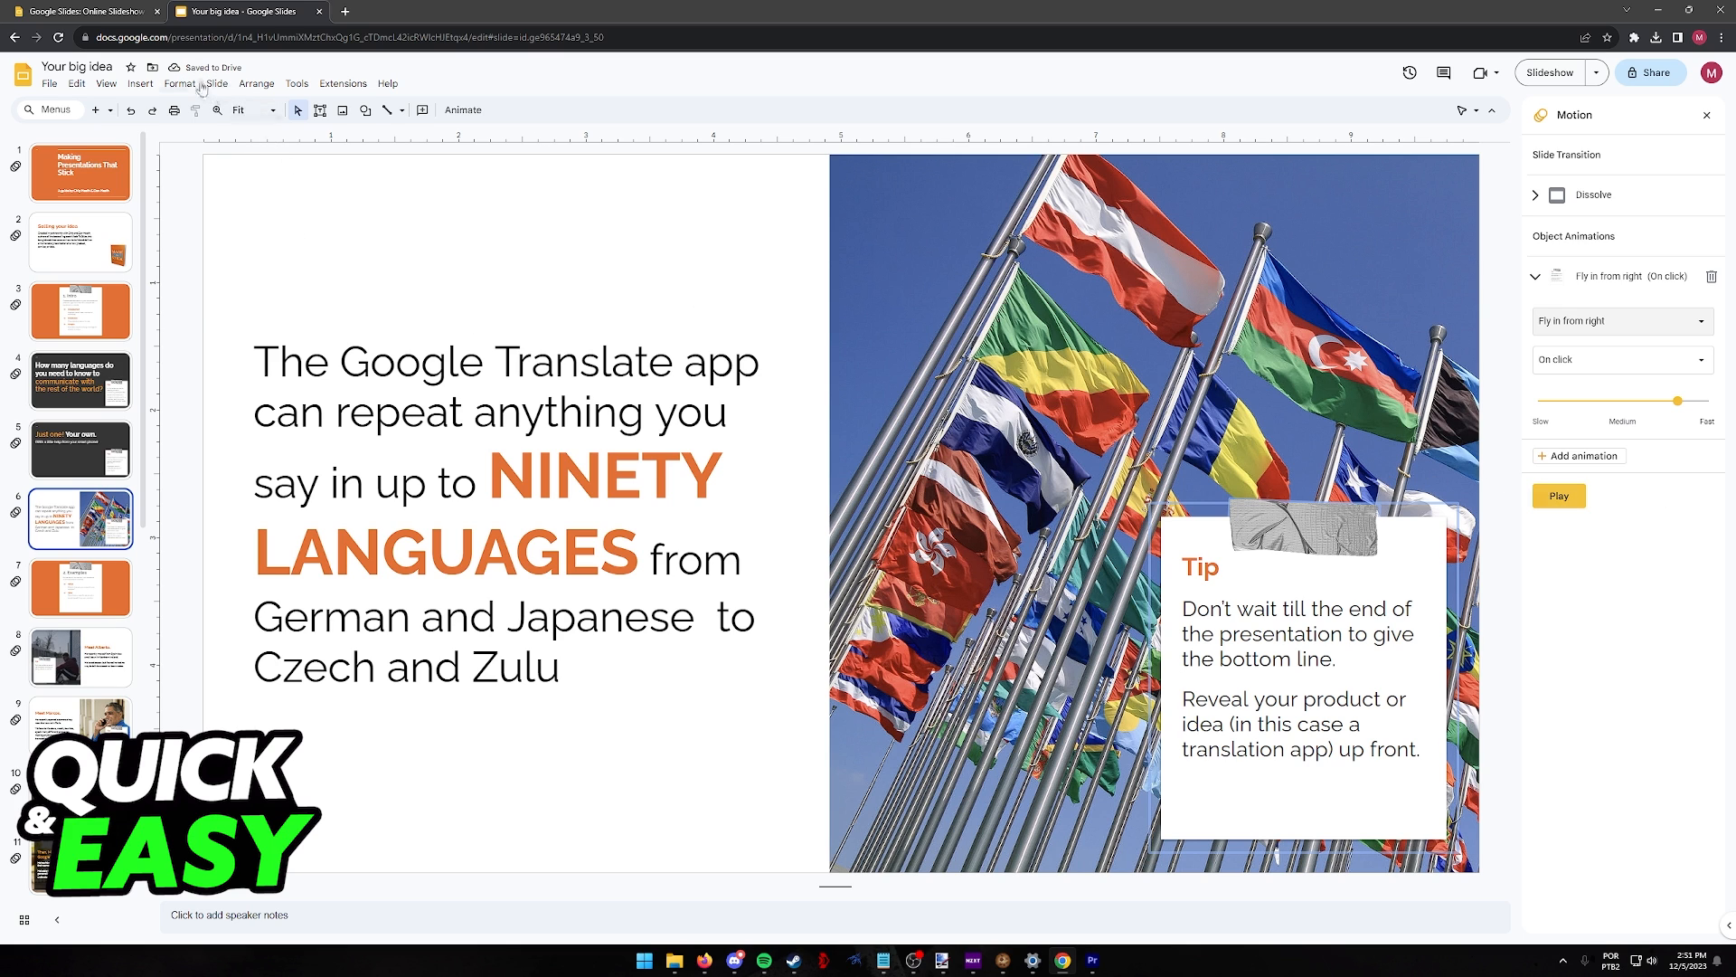
Step: Review the animations on slides 4, 5 and 3, then move to the Examples slide (slide 7)
{"action": "left_click", "coordinate": [1560, 72]}
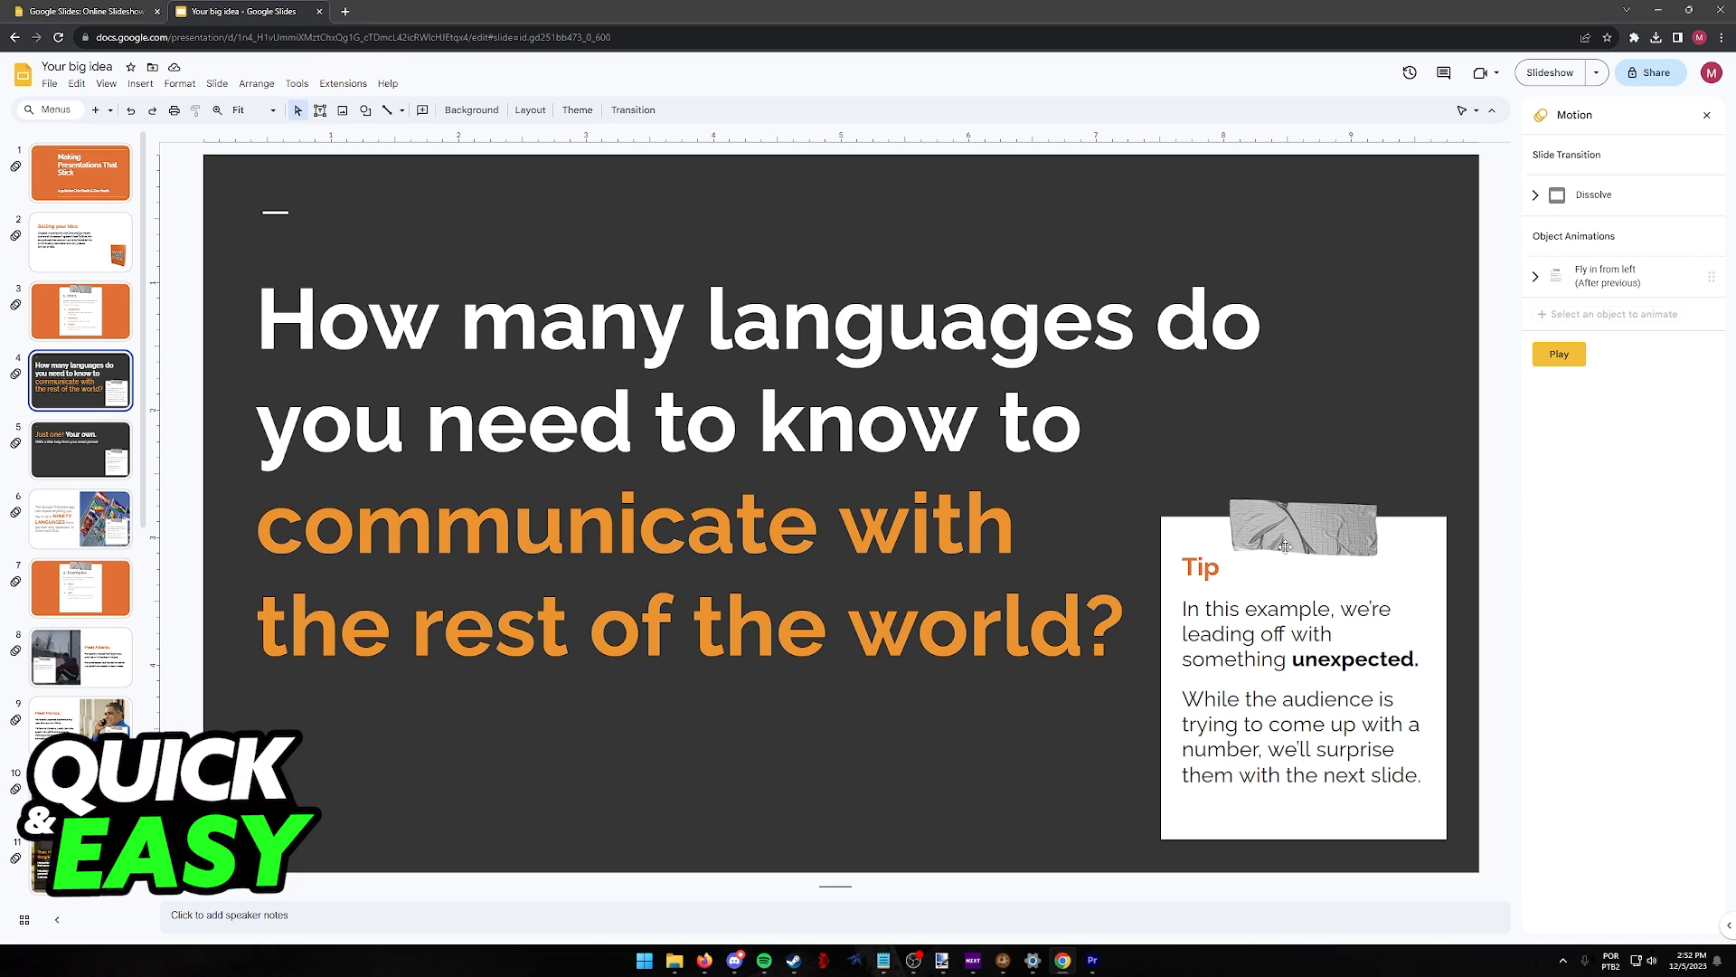
{"action": "left_click", "coordinate": [80, 449]}
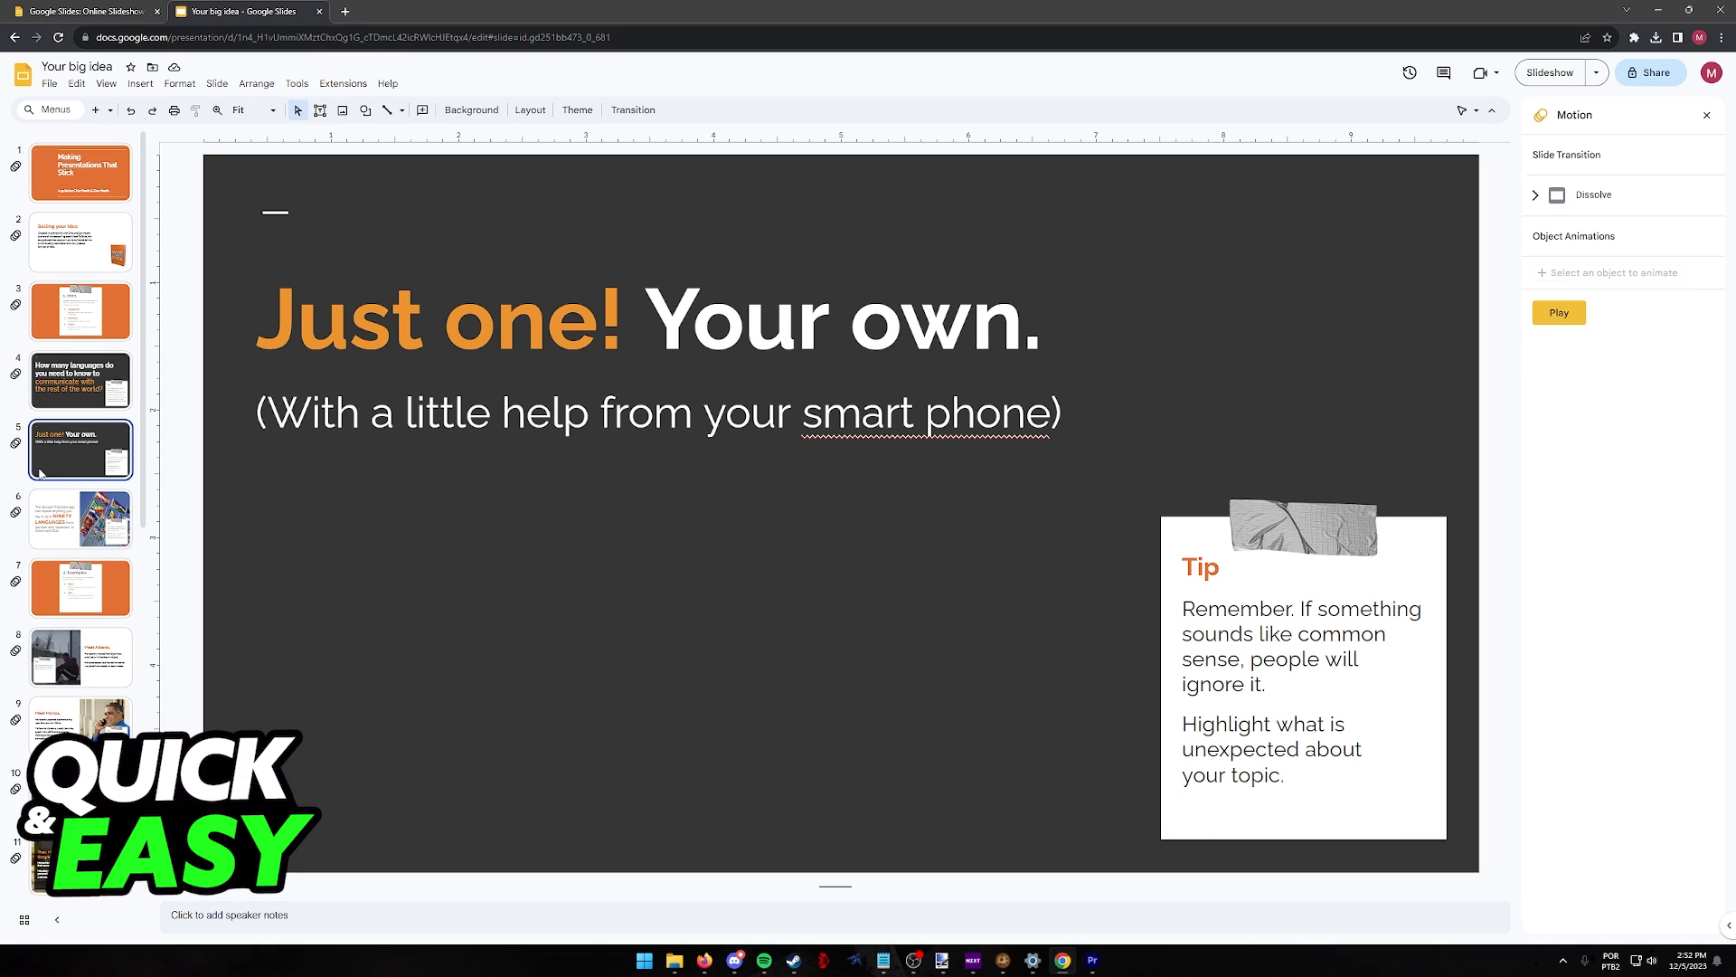
{"action": "mouse_move", "coordinate": [339, 470]}
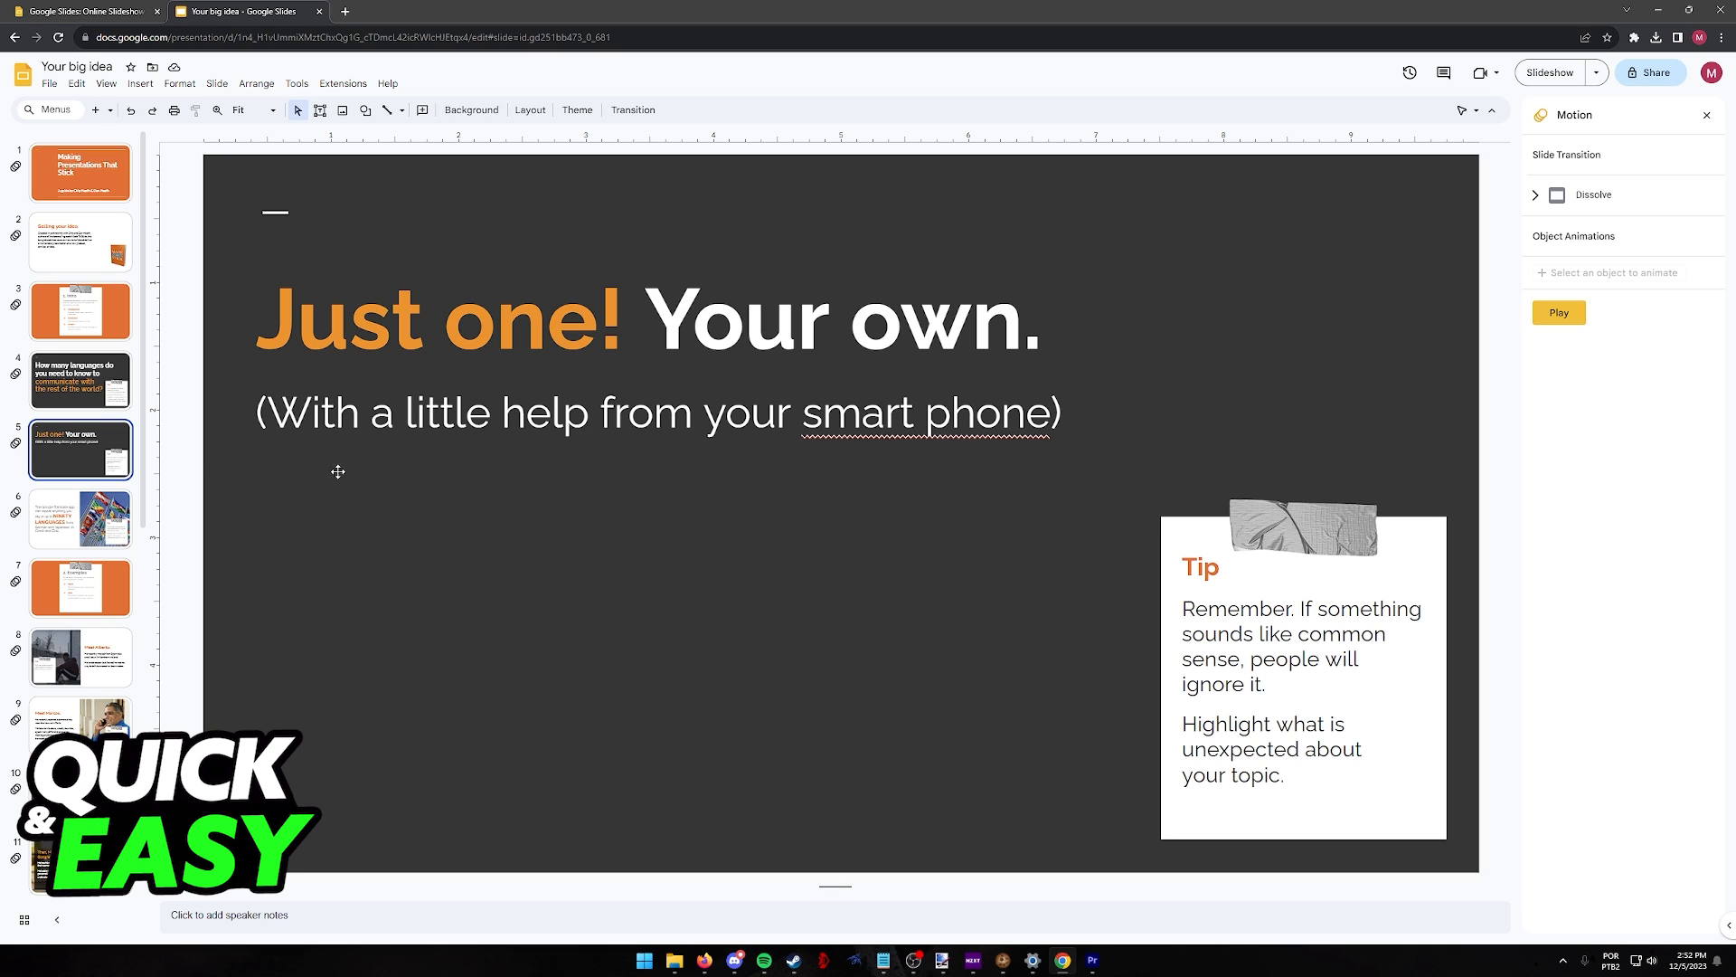
{"action": "left_click", "coordinate": [79, 309]}
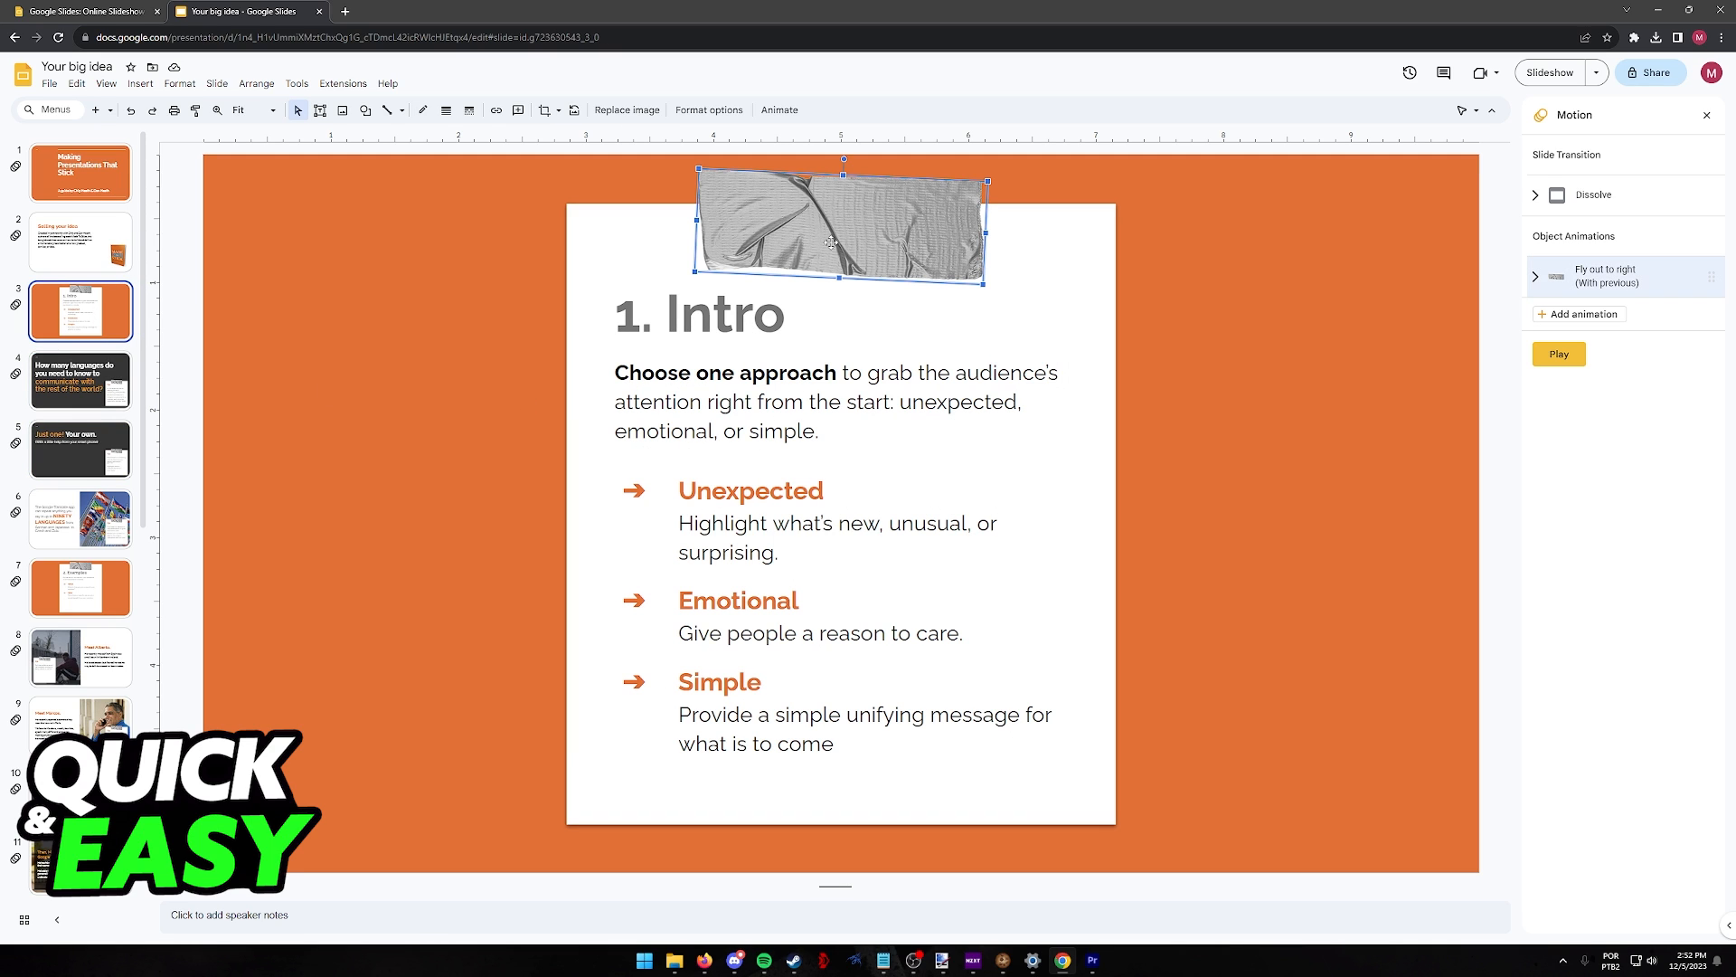
{"action": "left_click", "coordinate": [698, 315]}
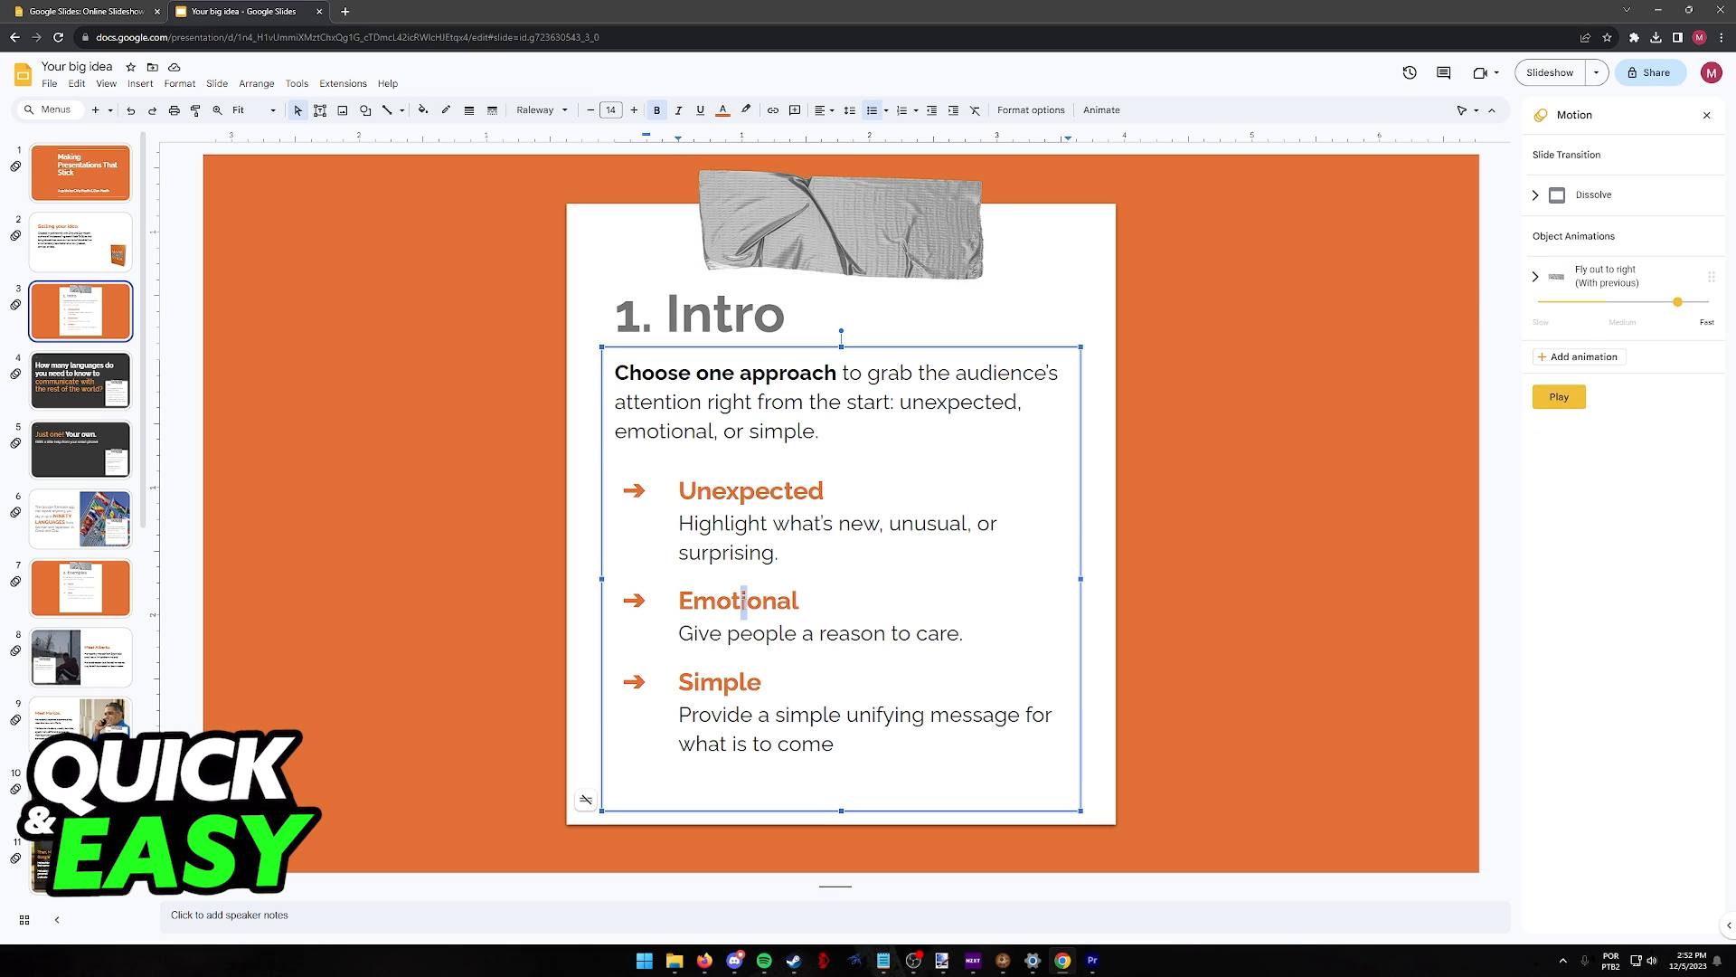
{"action": "left_click", "coordinate": [79, 585]}
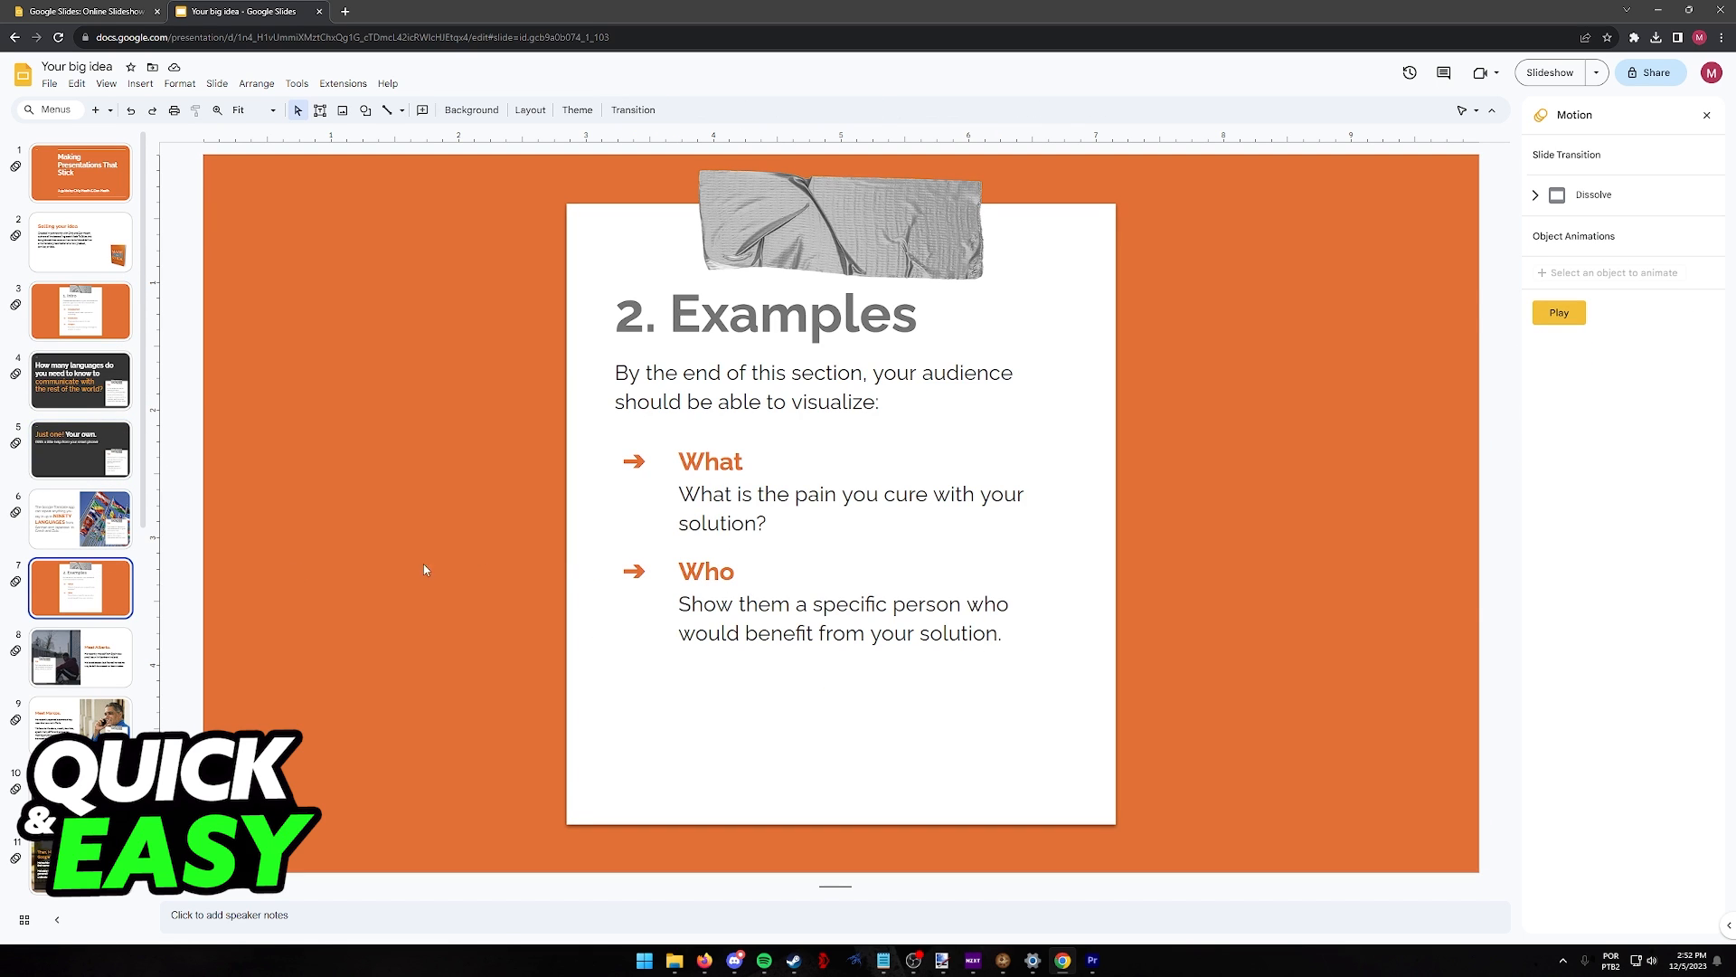
Step: Give the Meet Alberto photo a Zoom out on-click animation, then bring up the View menu
{"action": "left_click", "coordinate": [79, 656]}
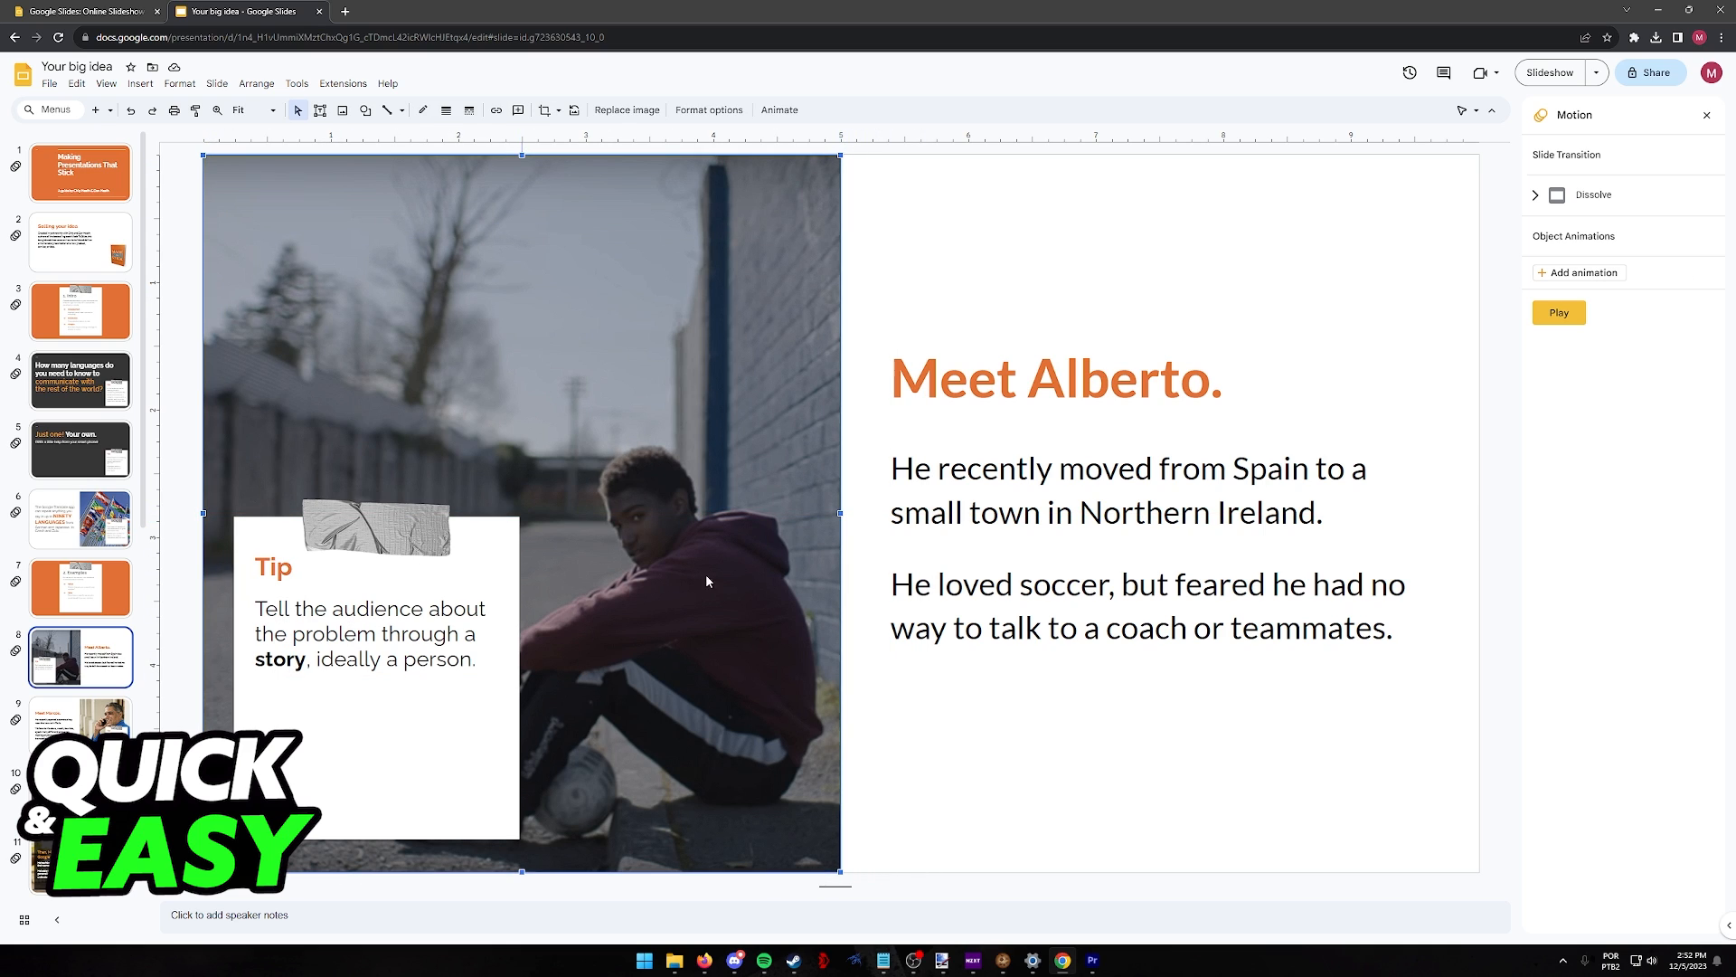
{"action": "left_click", "coordinate": [1577, 272]}
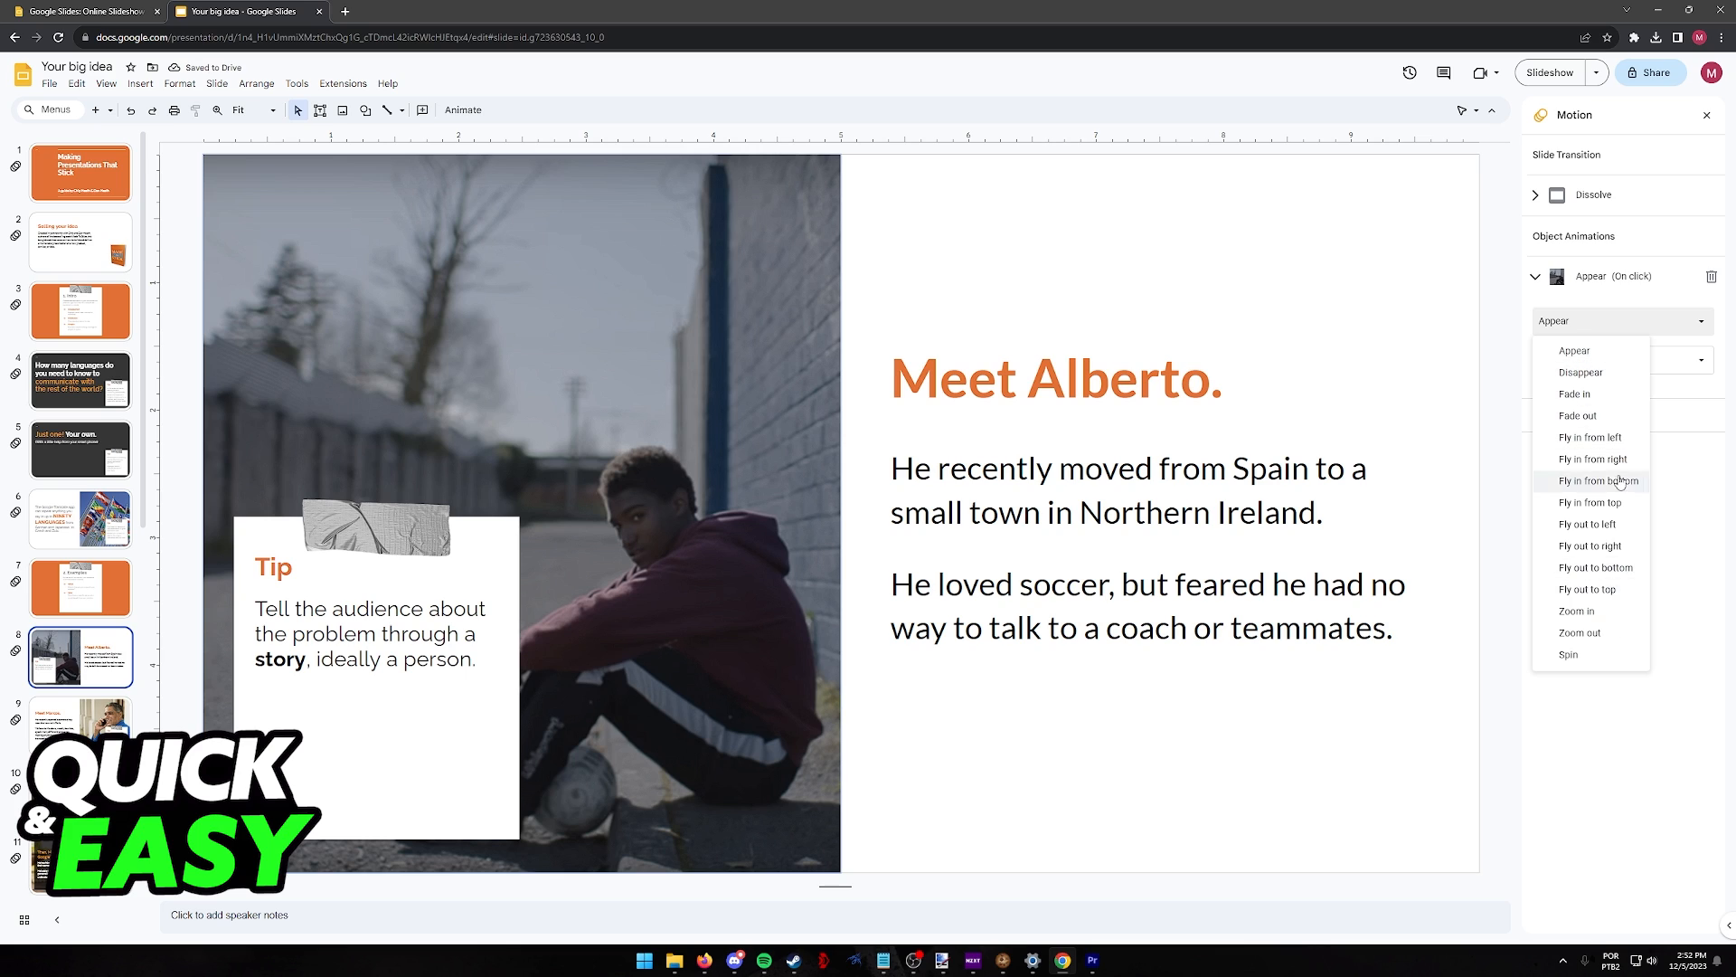
{"action": "left_click", "coordinate": [1579, 633]}
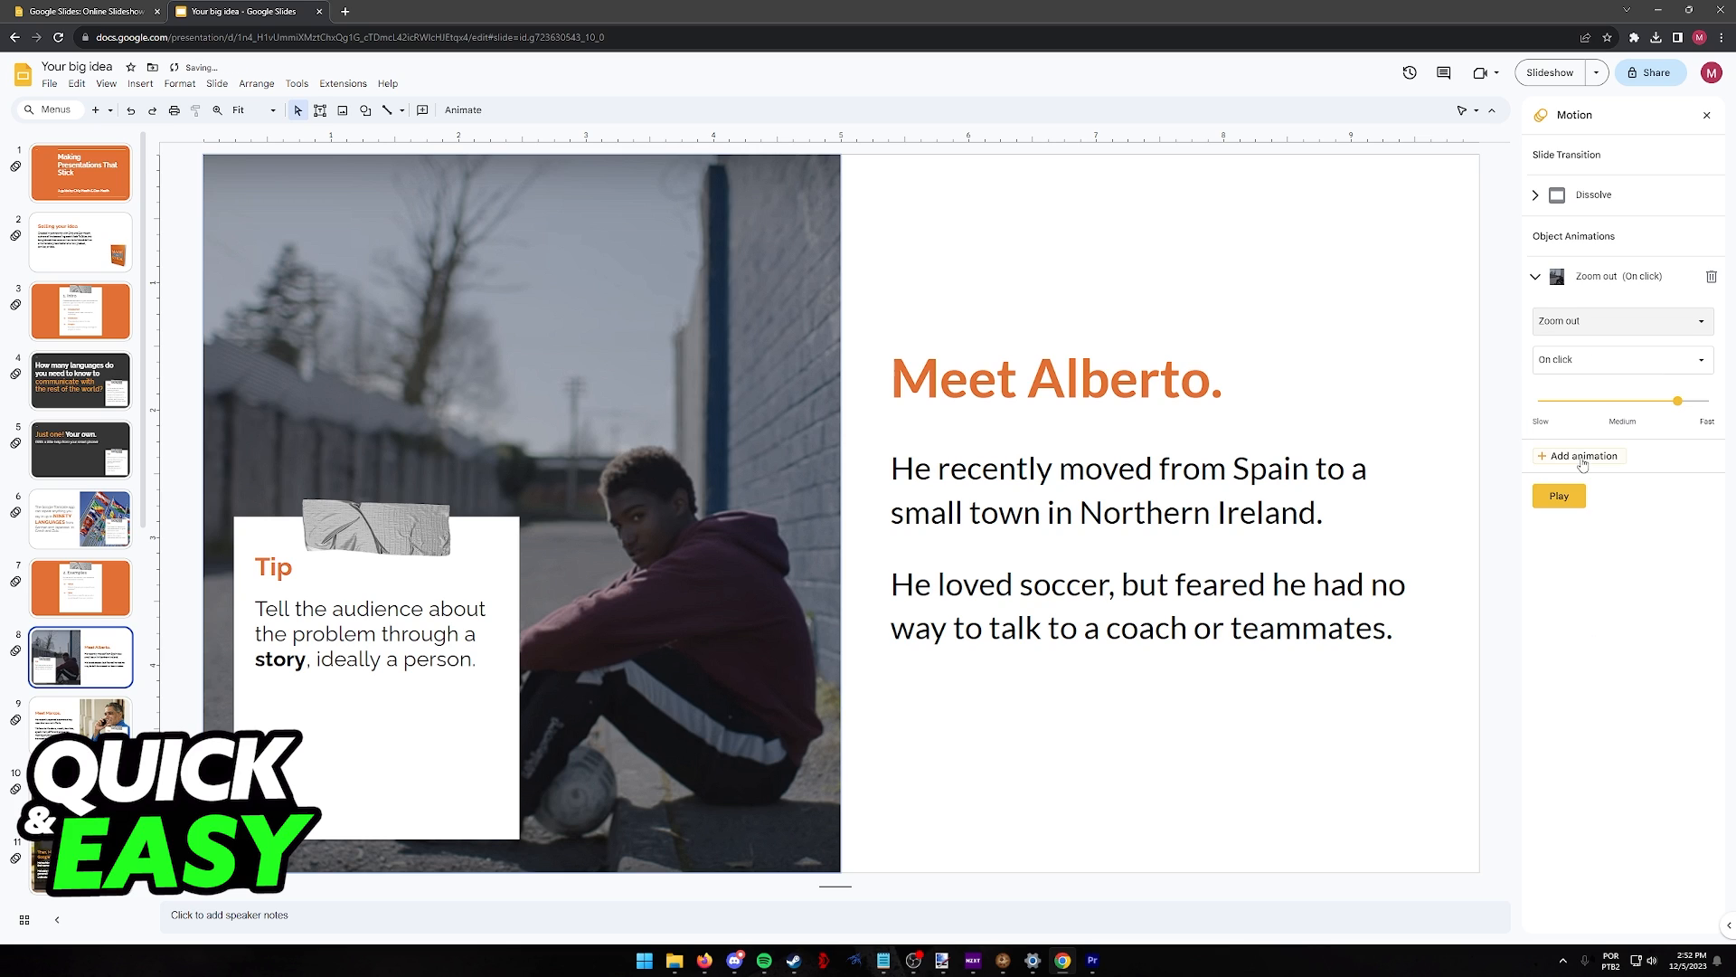
{"action": "left_click", "coordinate": [257, 83]}
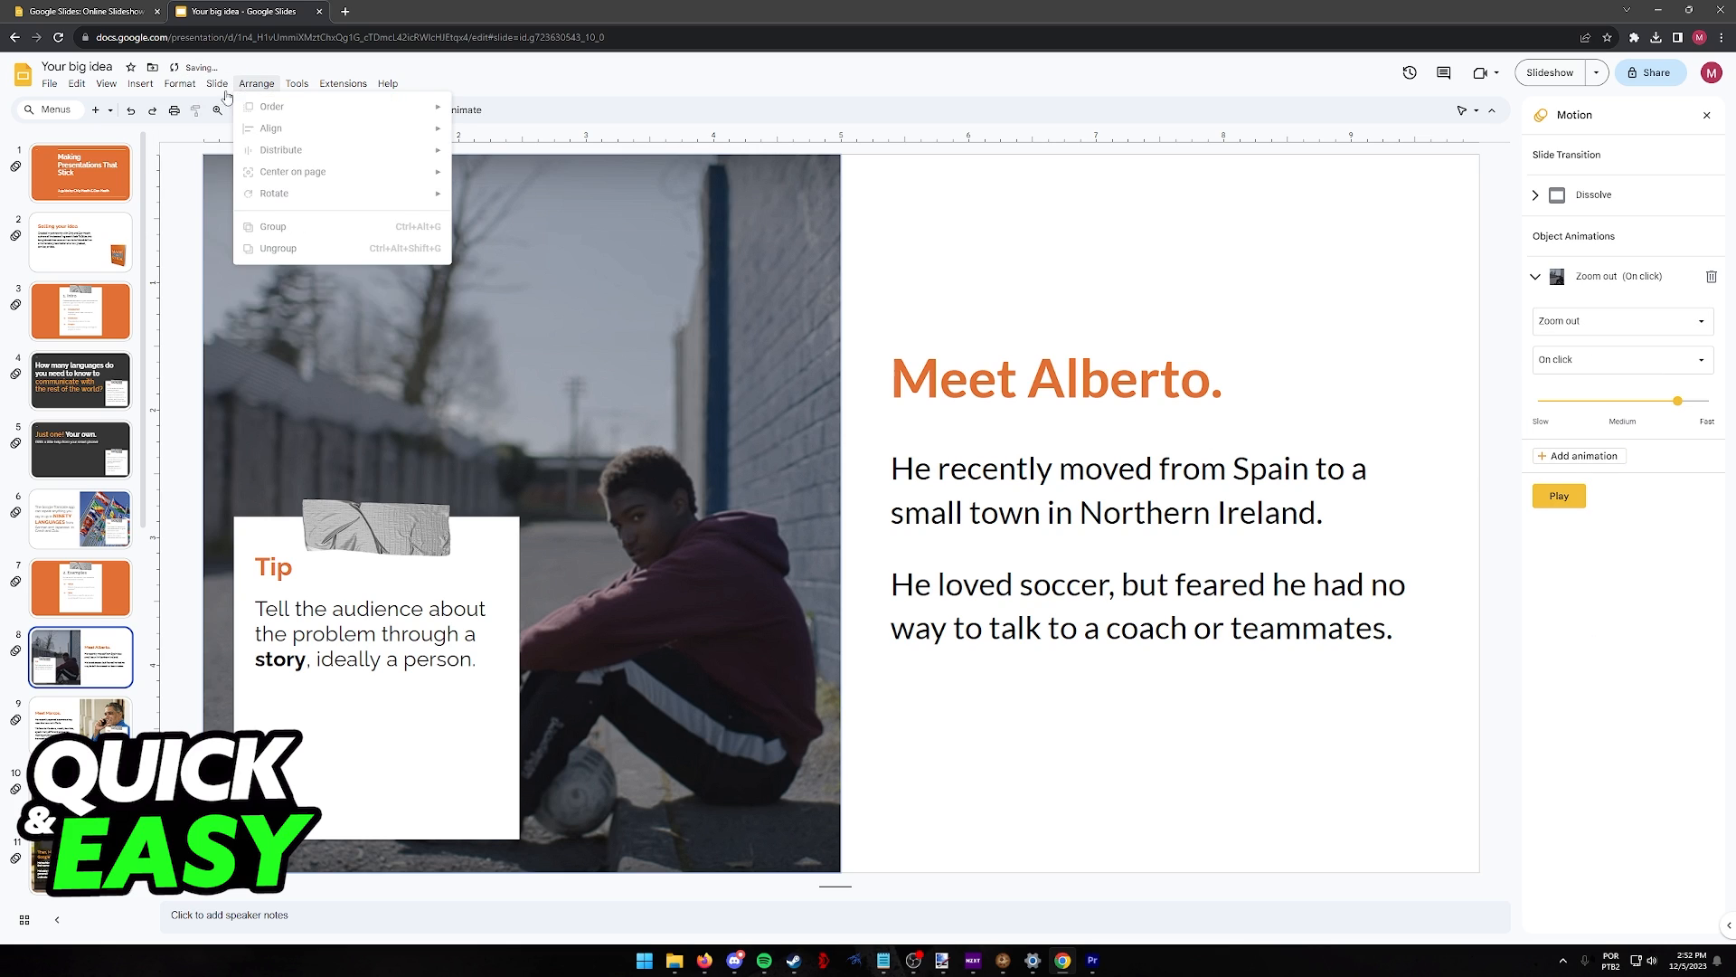
{"action": "left_click", "coordinate": [108, 83]}
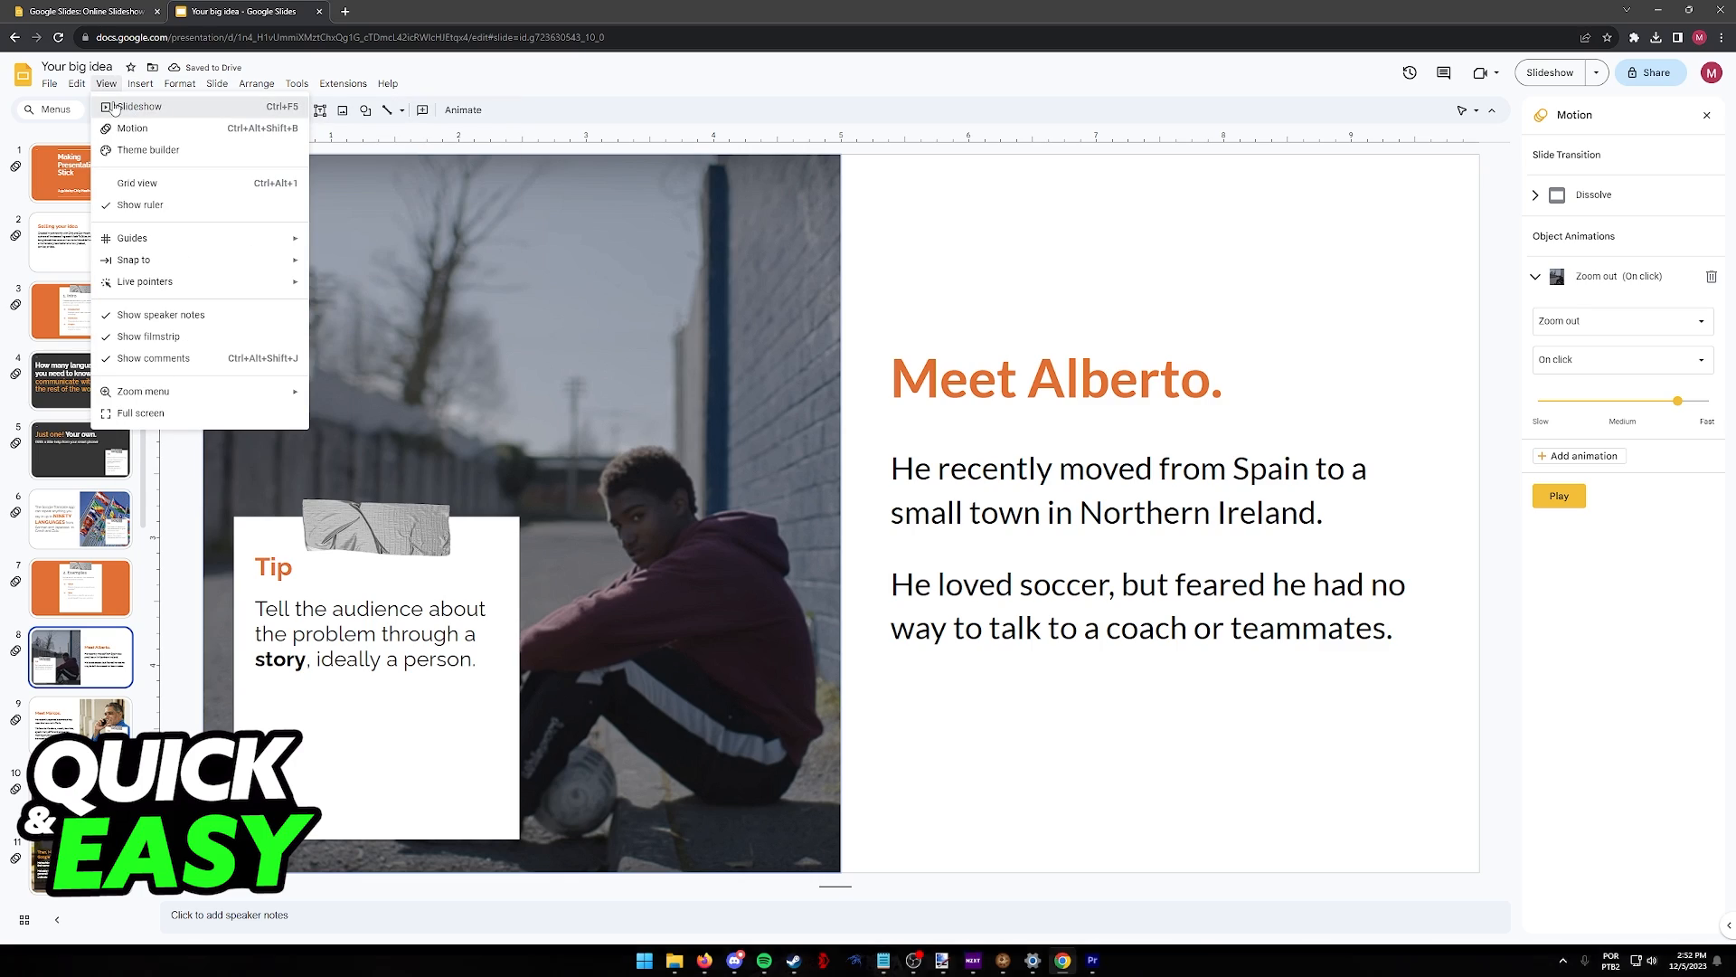
{"action": "left_click", "coordinate": [136, 105]}
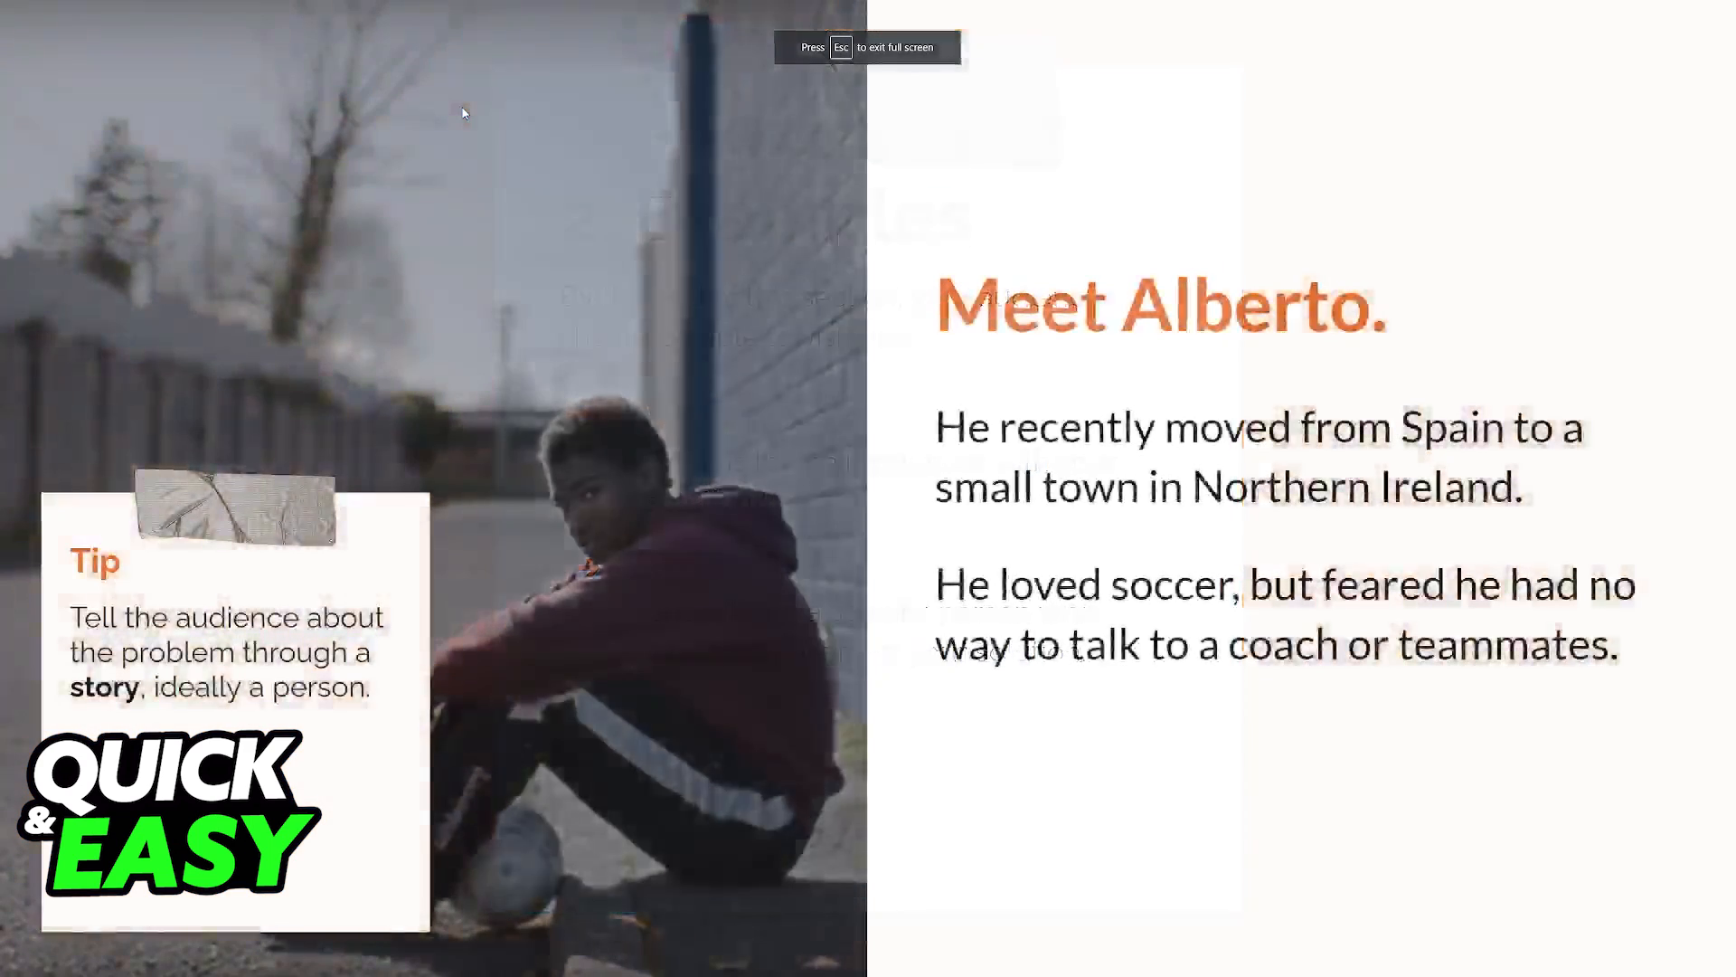
{"action": "key", "text": "Escape"}
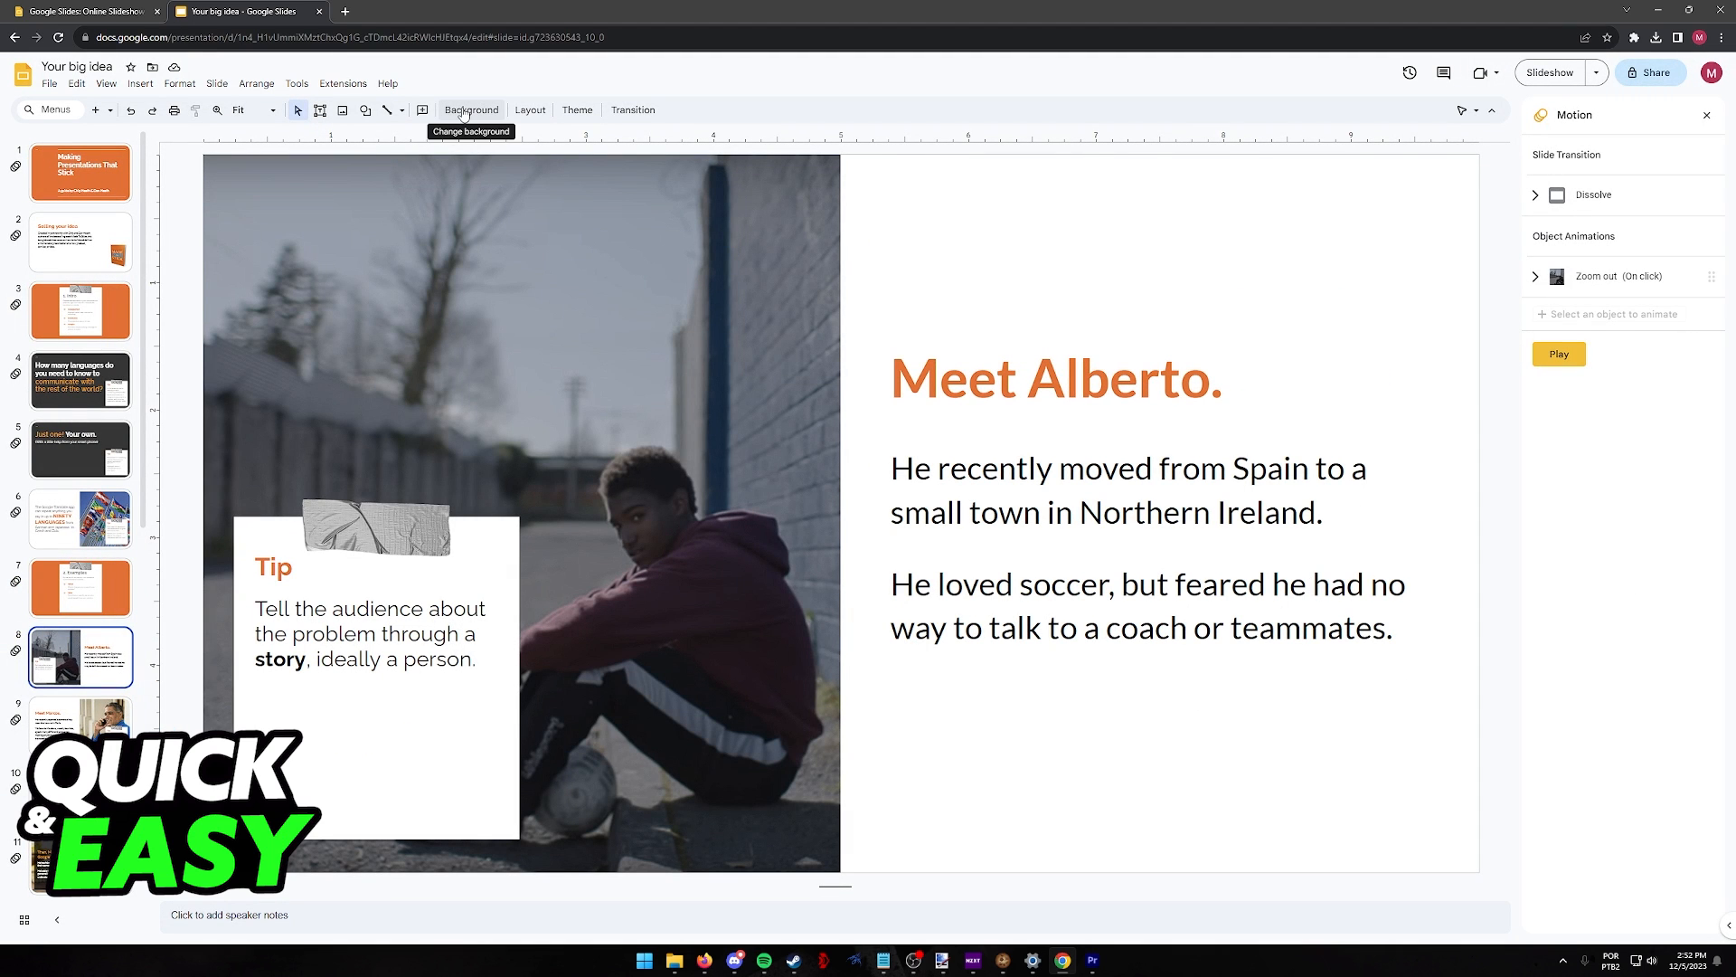